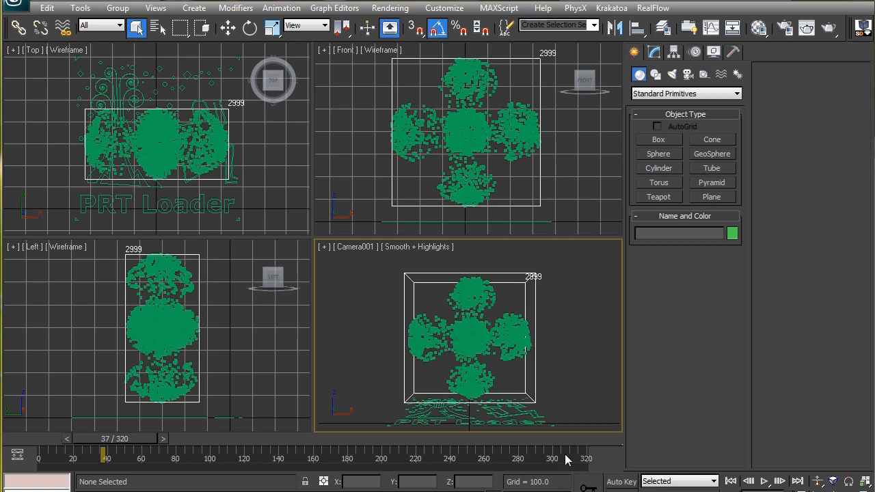
mouse_move(535, 414)
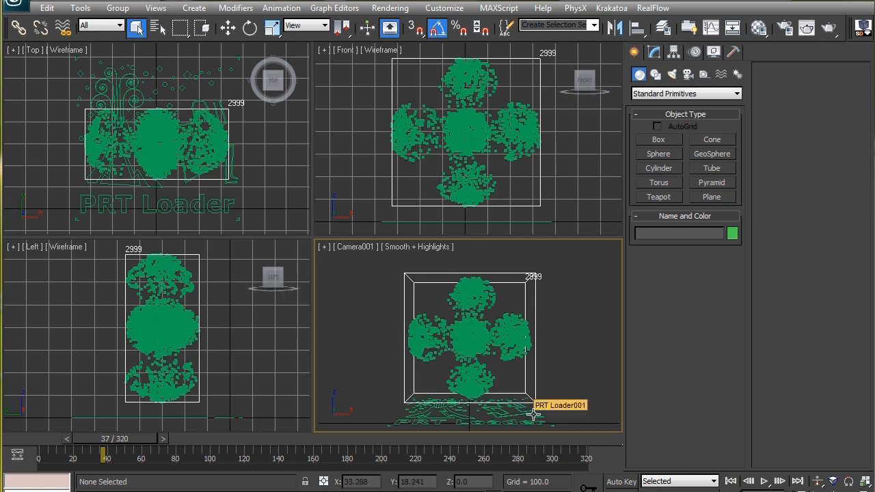
mouse_move(533, 415)
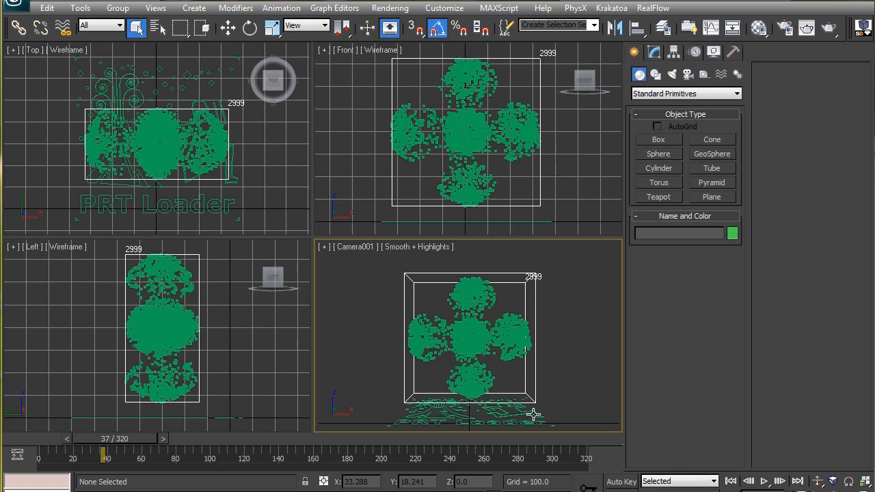
Select the PRT Loader001 particle object in the camera viewport.
left_click(158, 137)
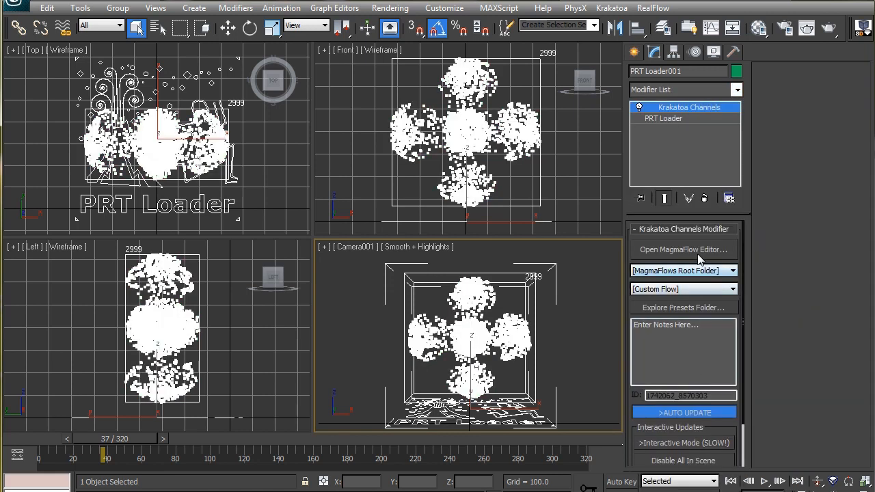
Open the MagmaFlow editor and move the IN:Channel:Color node to the top left.
left_click(682, 249)
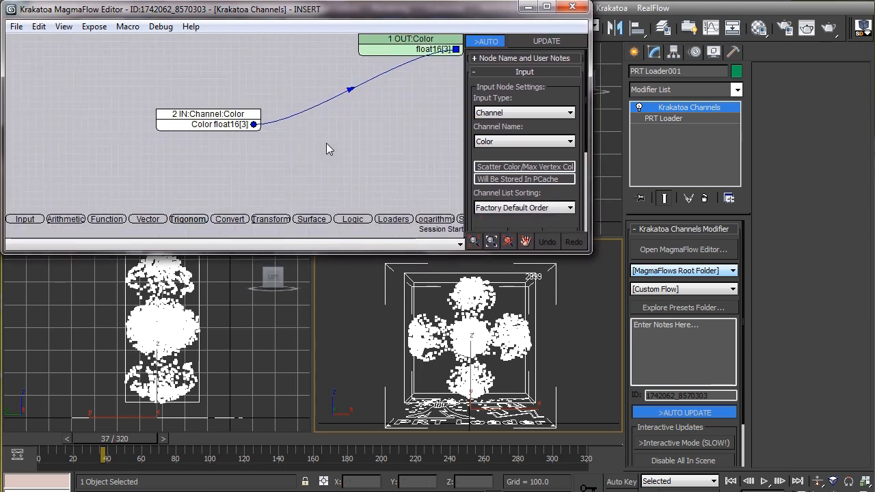
left_click_drag(209, 120, 93, 75)
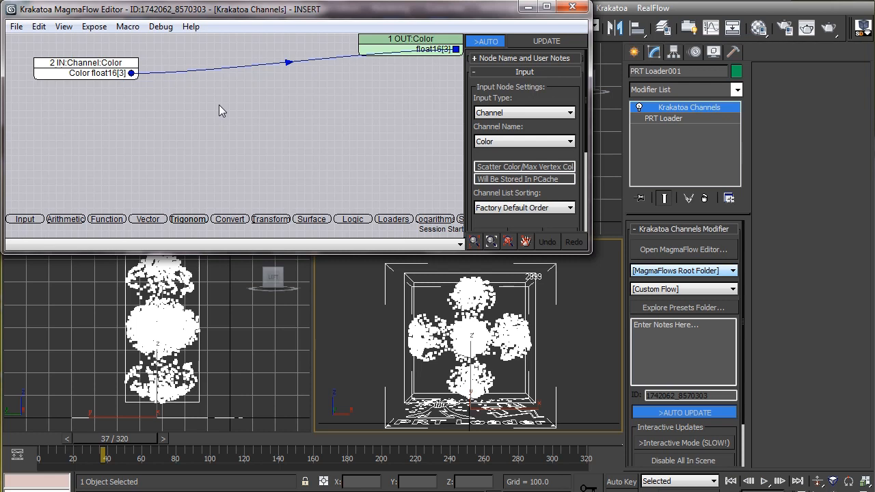
mouse_move(40, 217)
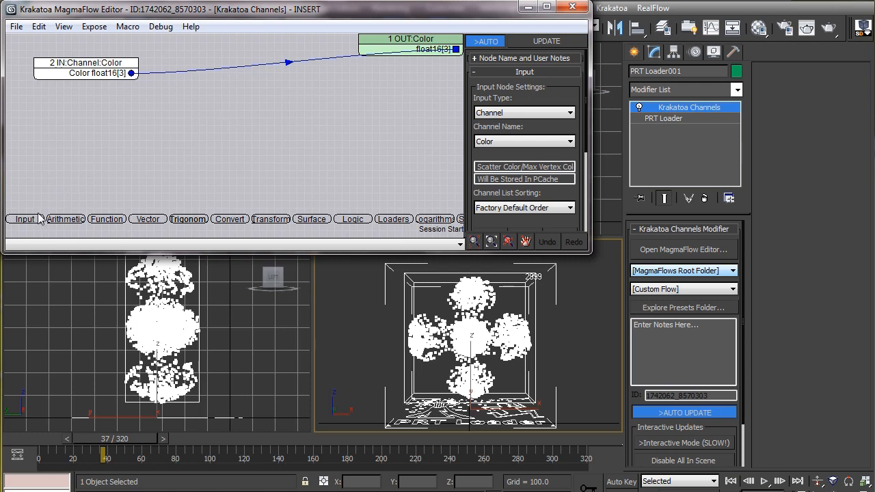
mouse_move(36, 221)
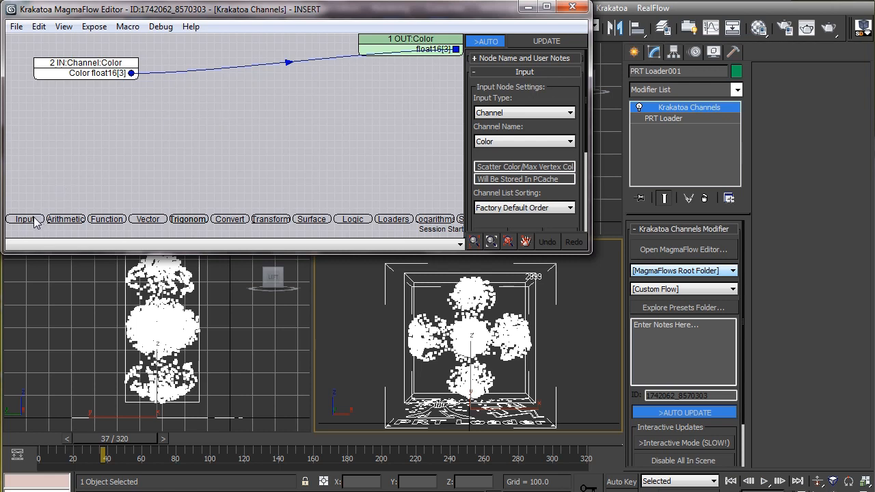
Add a Float input node of 1.0 and wire it into the Color output.
left_click(25, 219)
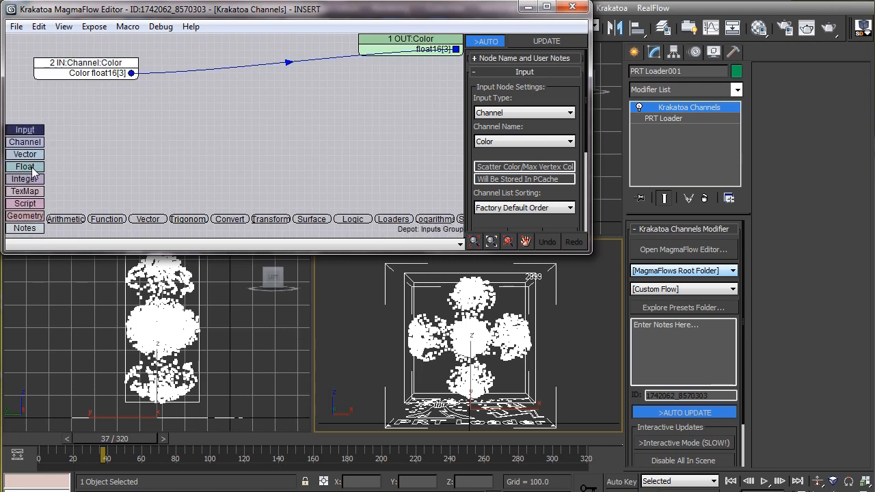
left_click(25, 166)
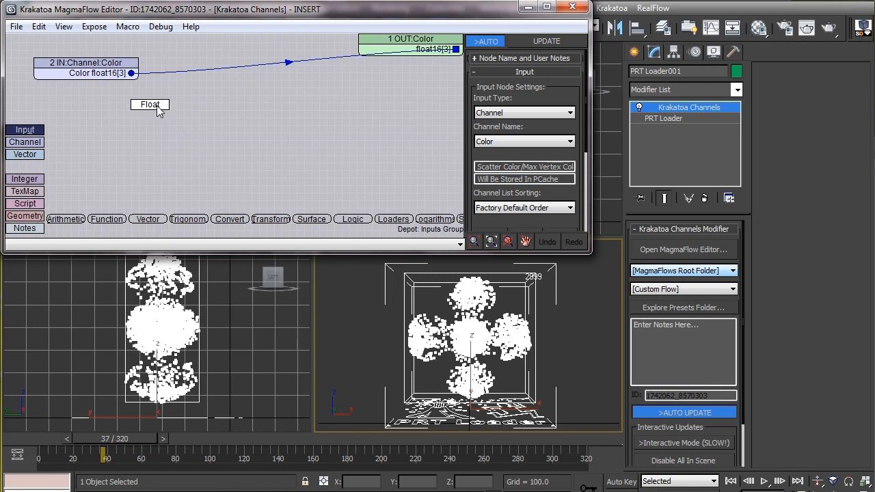
left_click(150, 105)
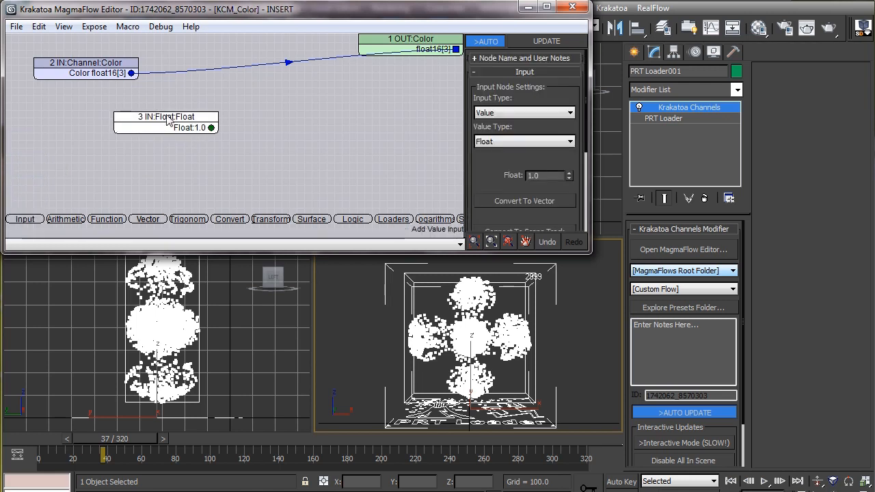
left_click_drag(166, 122, 123, 111)
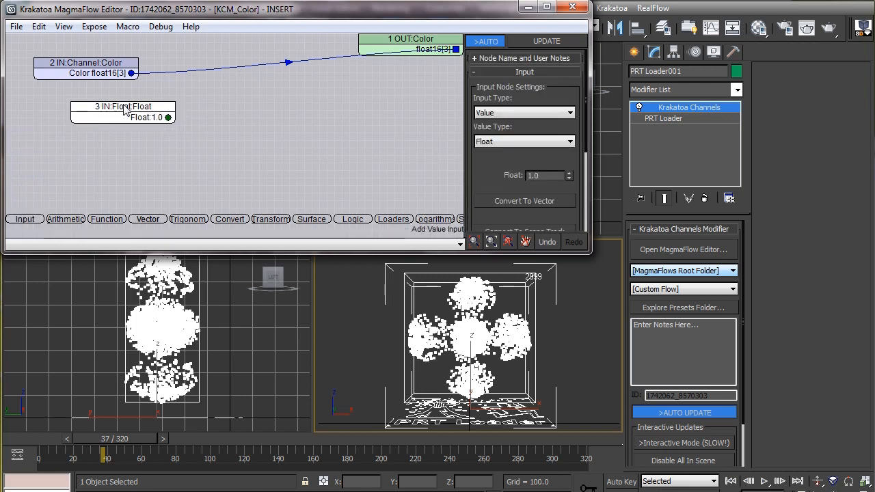
left_click_drag(123, 109, 89, 103)
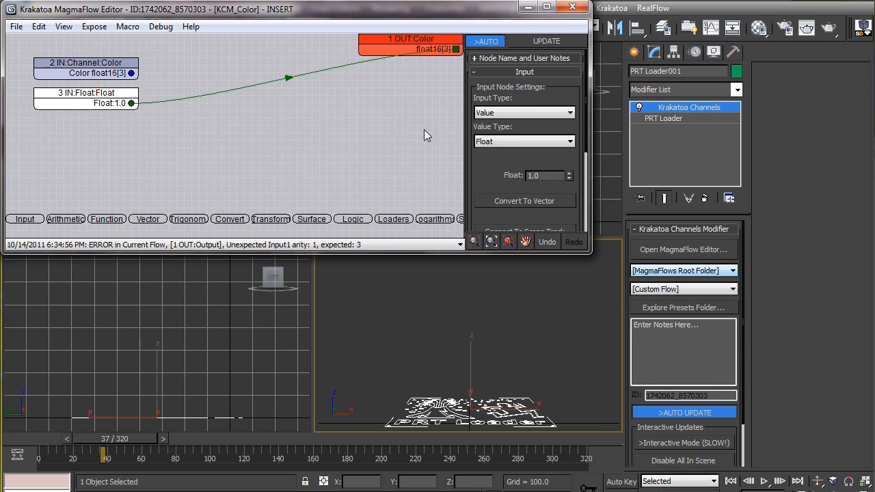
mouse_move(104, 144)
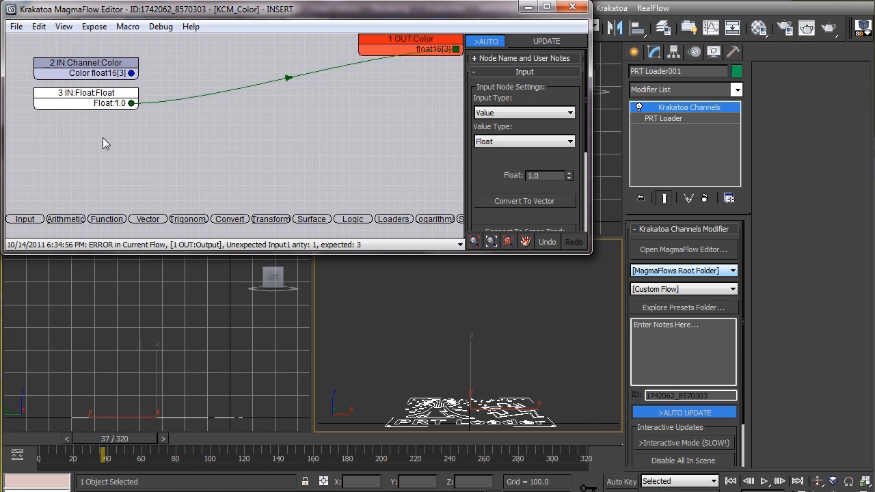
mouse_move(101, 137)
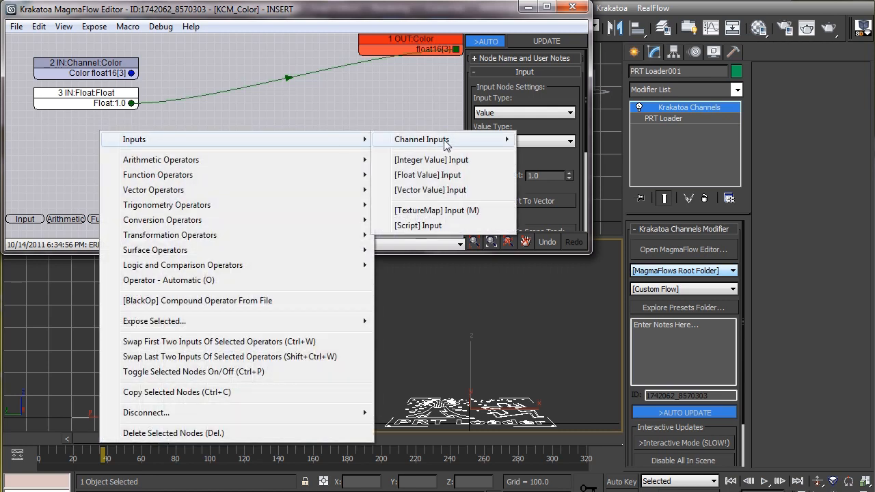
Add a Vector input on OUT:Color, coloured orange-red (0.992, 0.149, 0.086).
left_click(430, 189)
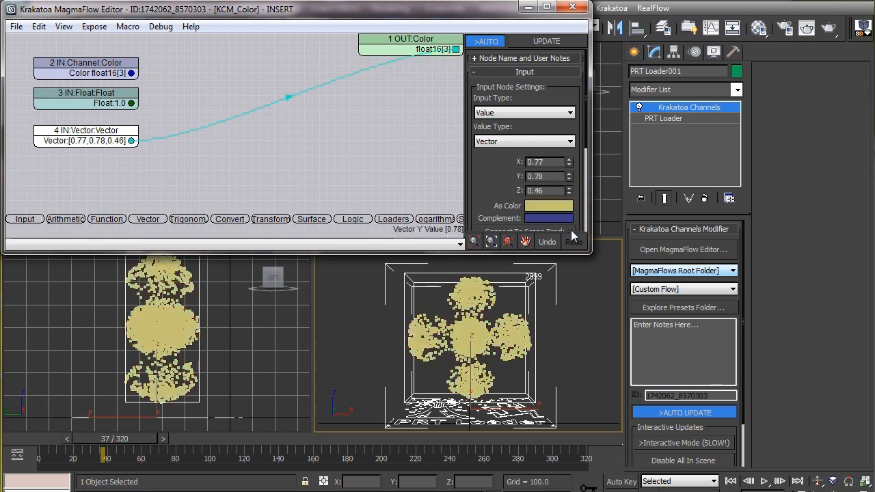
left_click_drag(567, 173, 567, 181)
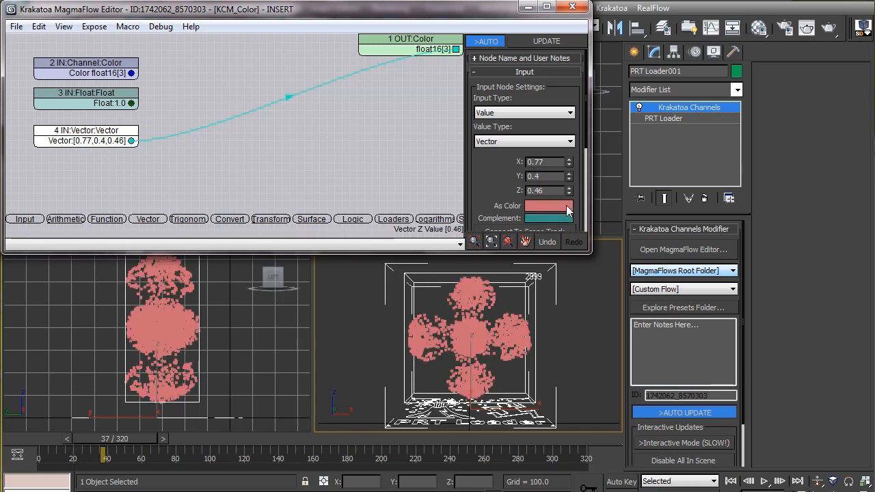
left_click(548, 205)
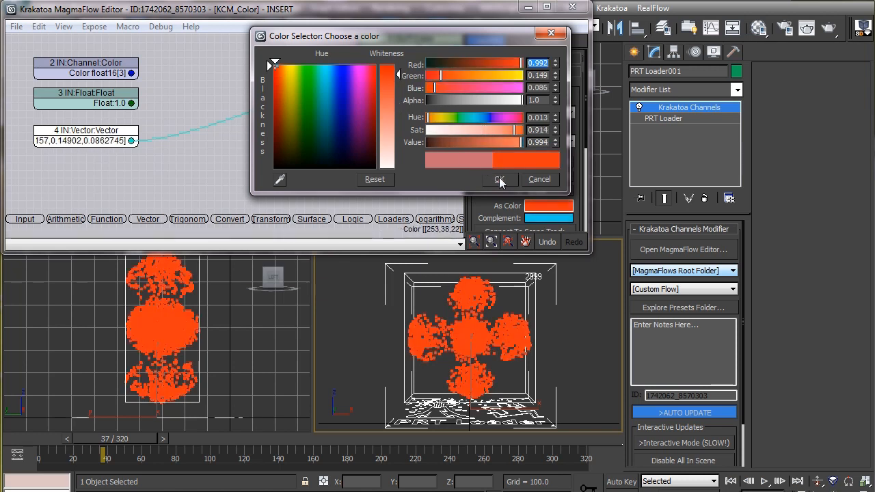
left_click(499, 178)
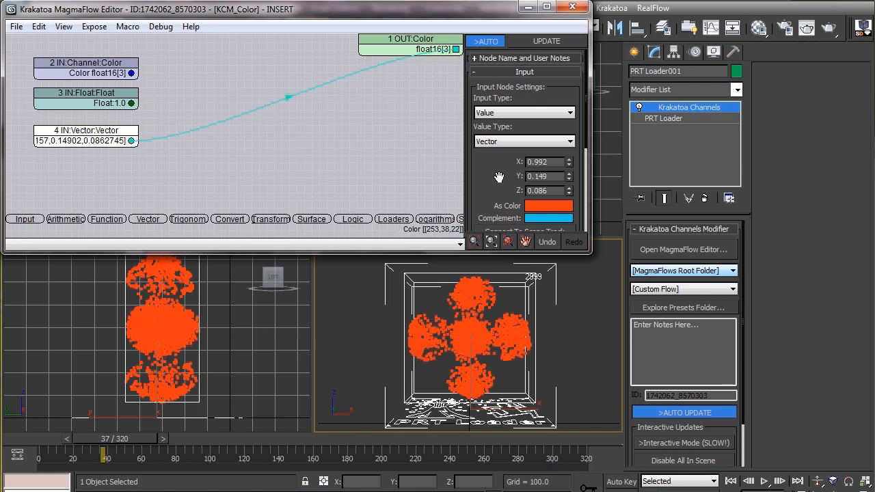
mouse_move(21, 49)
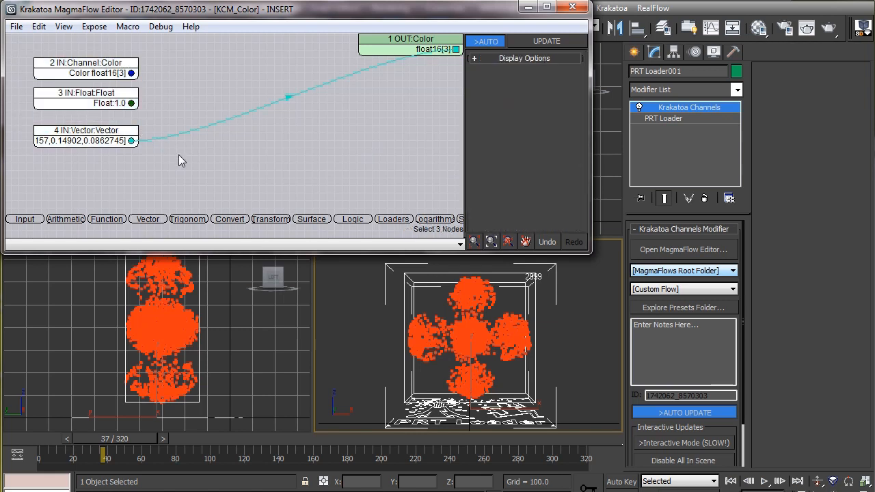
Replace the three input nodes with a Velocity channel input wired to Color.
key("Delete")
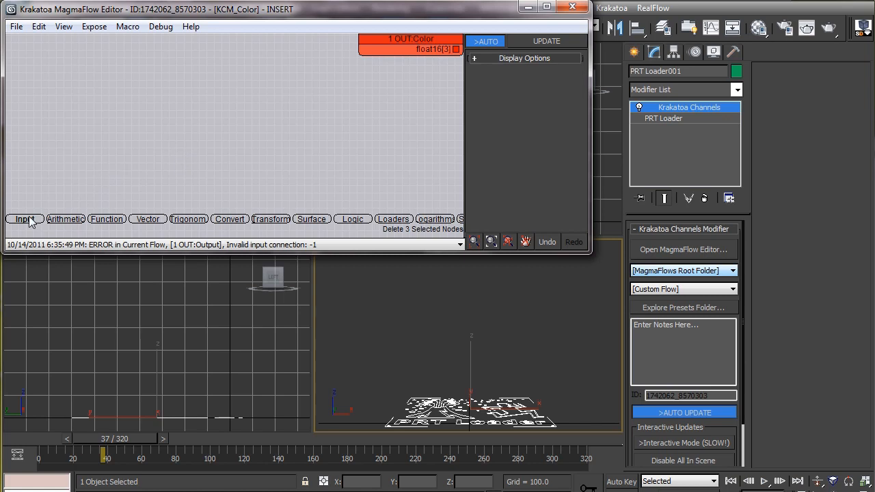
left_click(24, 218)
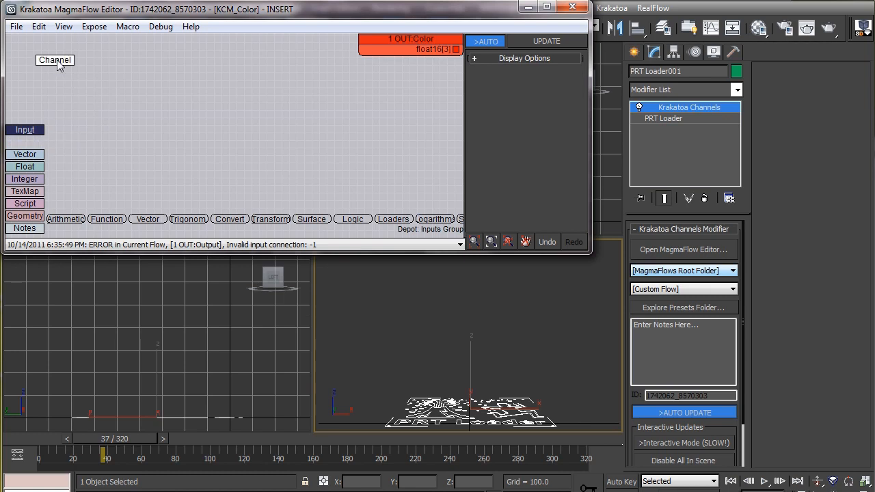
left_click(55, 60)
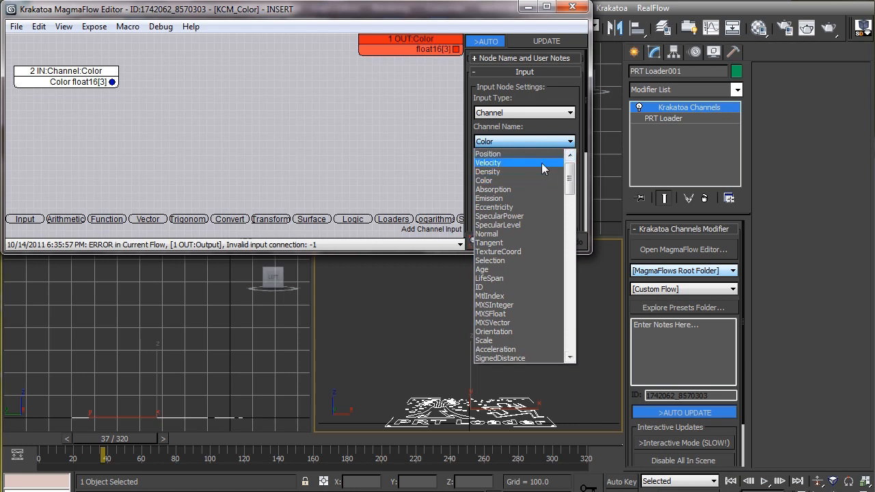
left_click(488, 163)
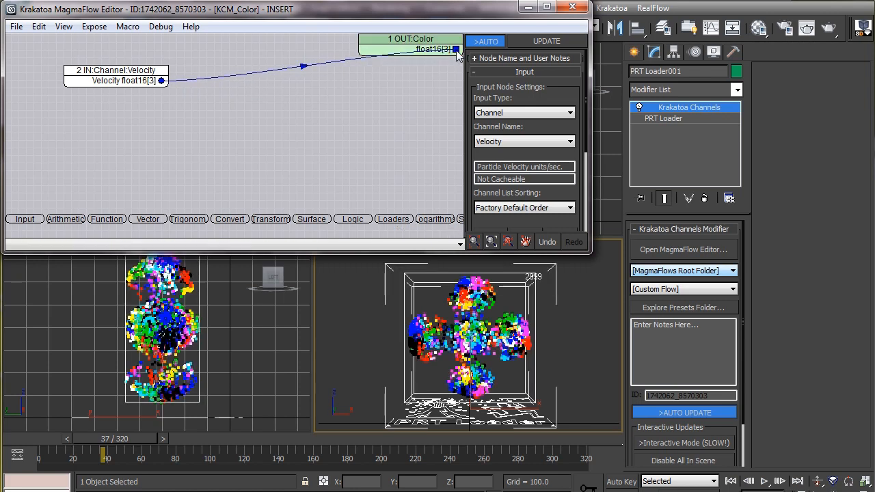
mouse_move(833, 28)
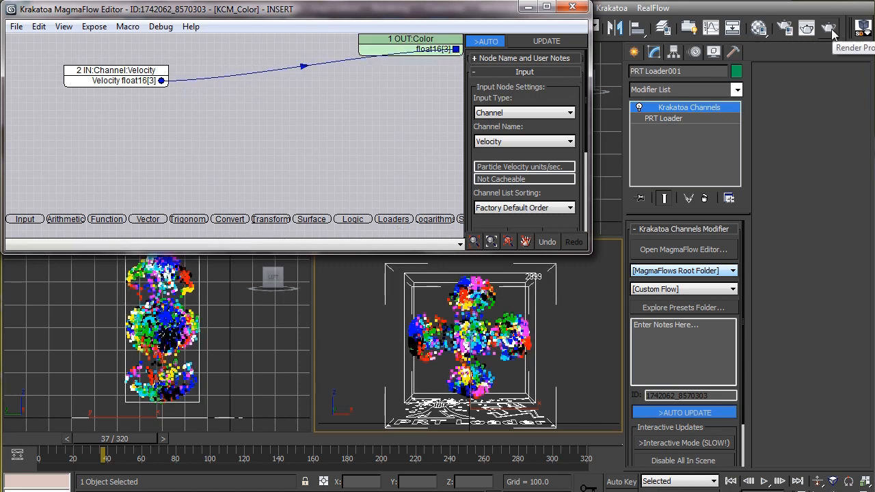
Render the camera view to see the velocity-tinted particle cloud on black.
left_click(806, 28)
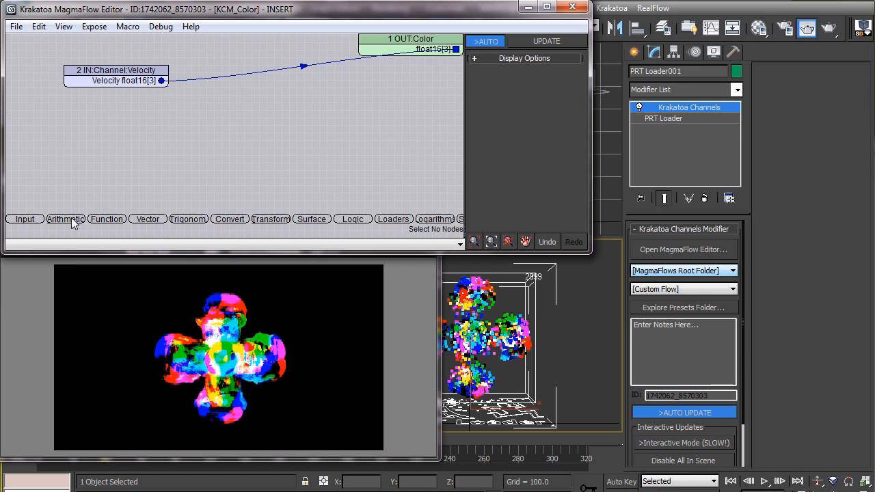
Add a Multiply node scaling Velocity by a Float input set to 0.05.
left_click(66, 219)
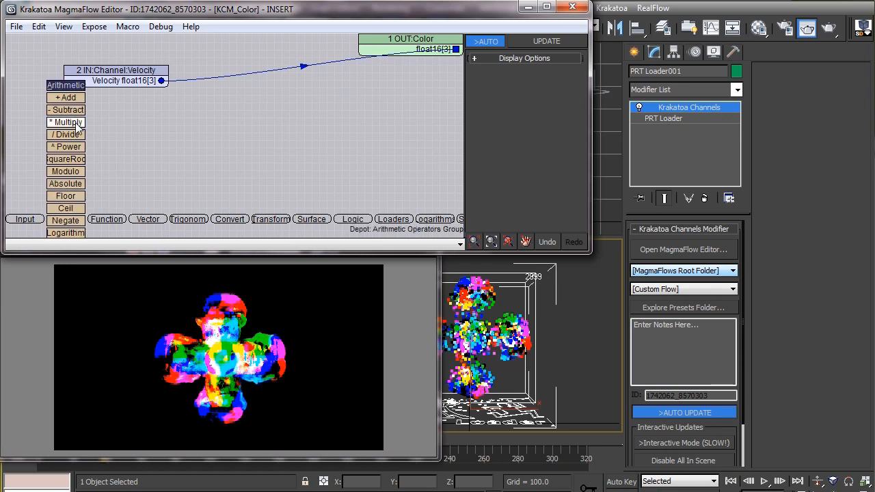
left_click(66, 122)
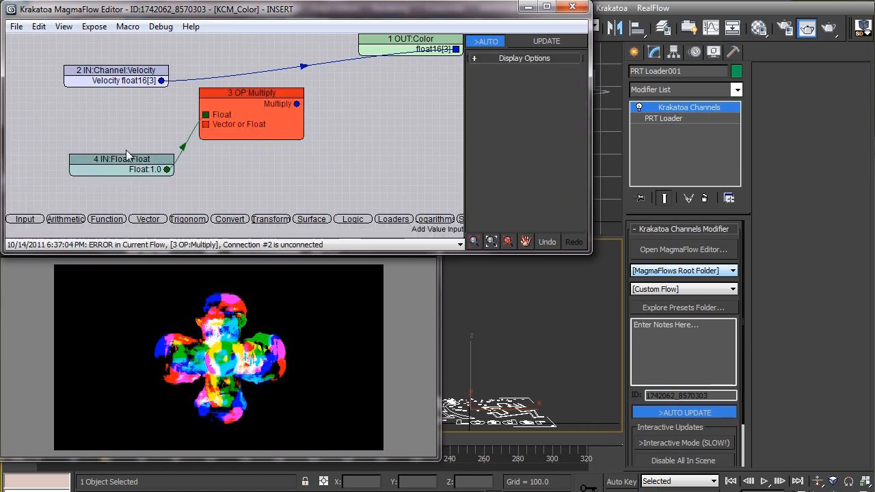
left_click(122, 164)
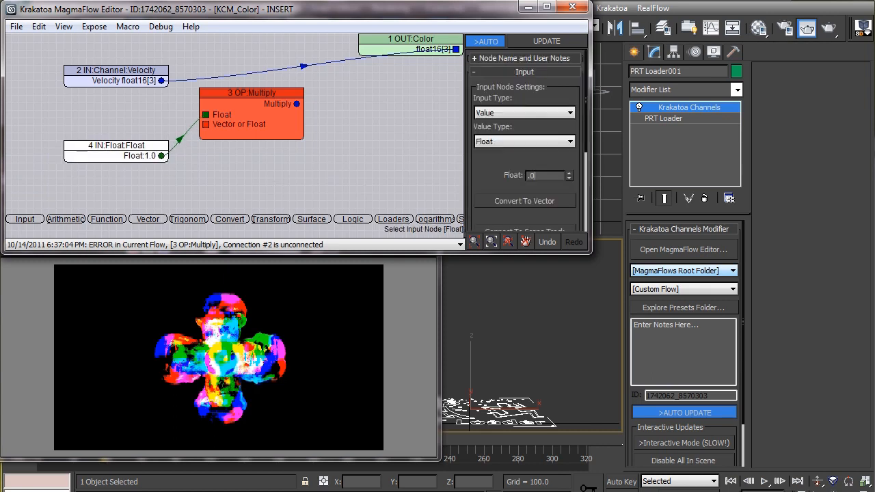
type("0.05")
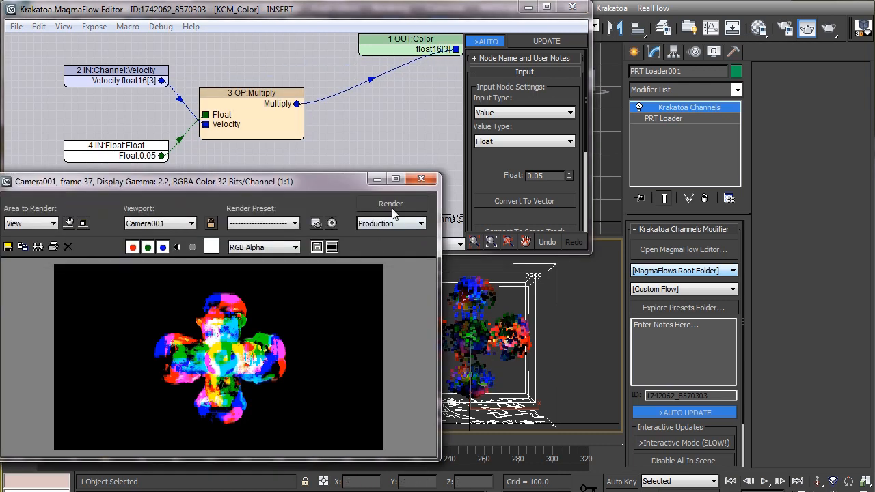
Re-render, raise the velocity multiplier to 0.14, and render again.
left_click(390, 203)
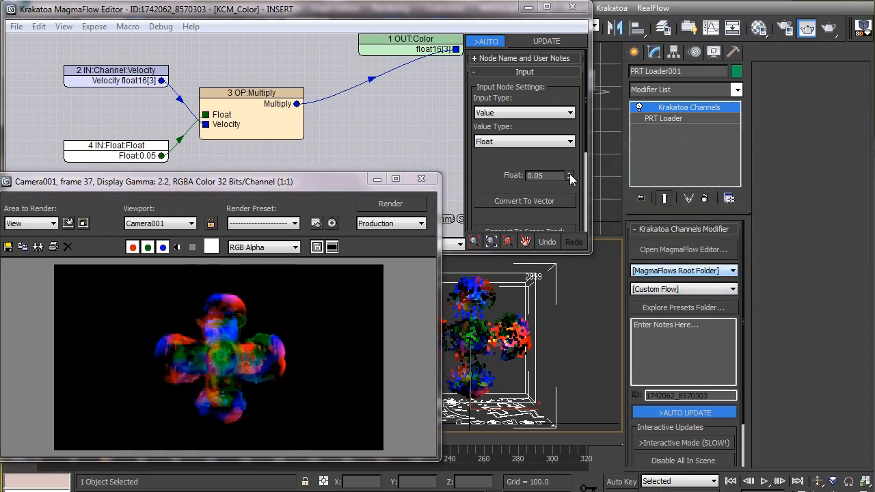
left_click(569, 172)
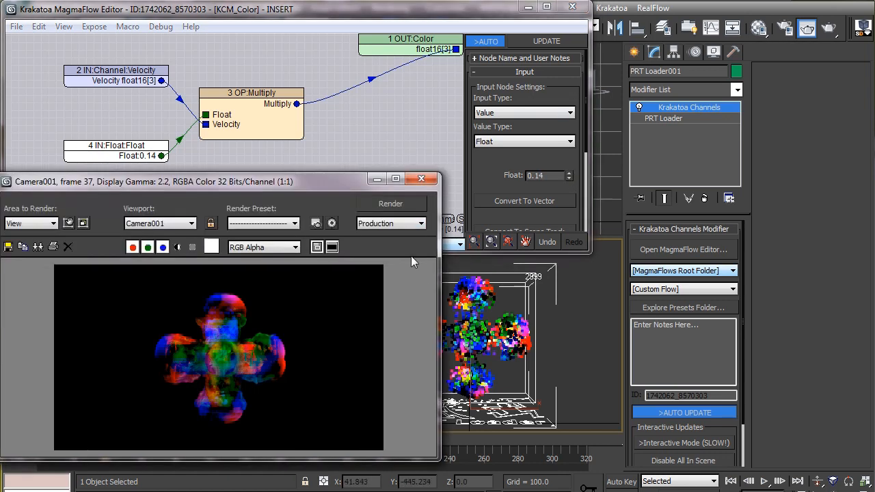
left_click(391, 203)
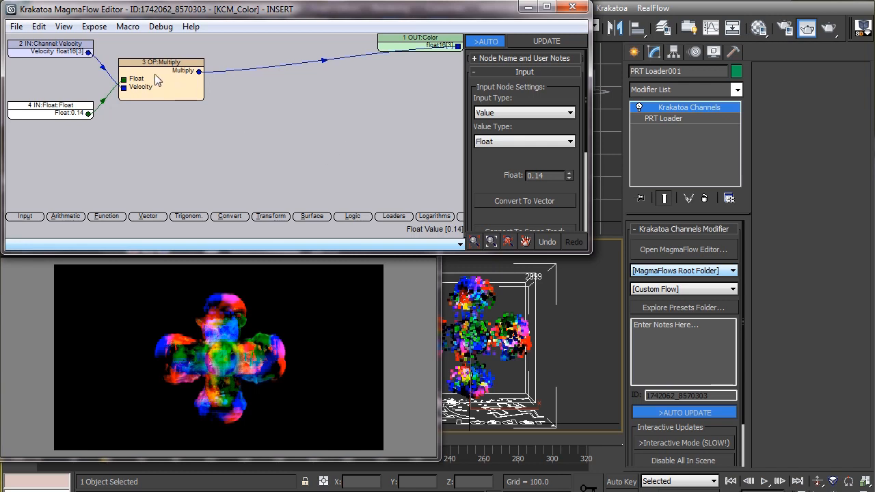
Rearrange the Multiply and 0.14 Float nodes, then clear the selection.
left_click(161, 62)
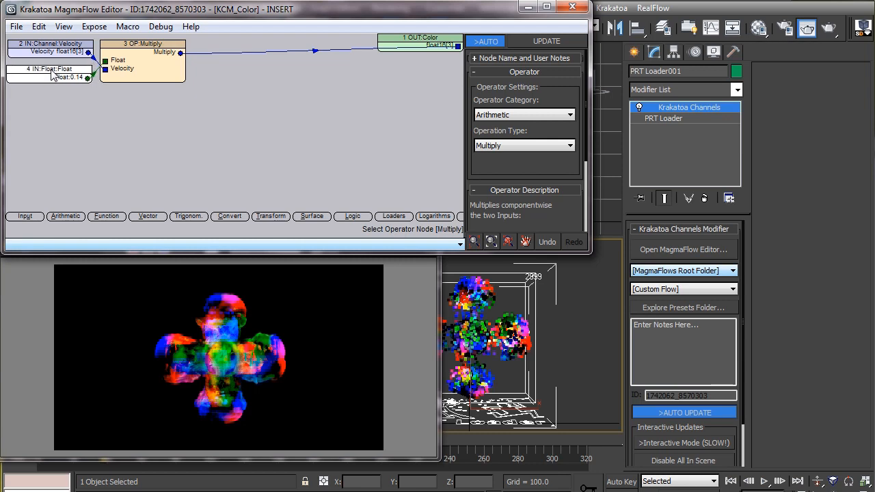
left_click(48, 68)
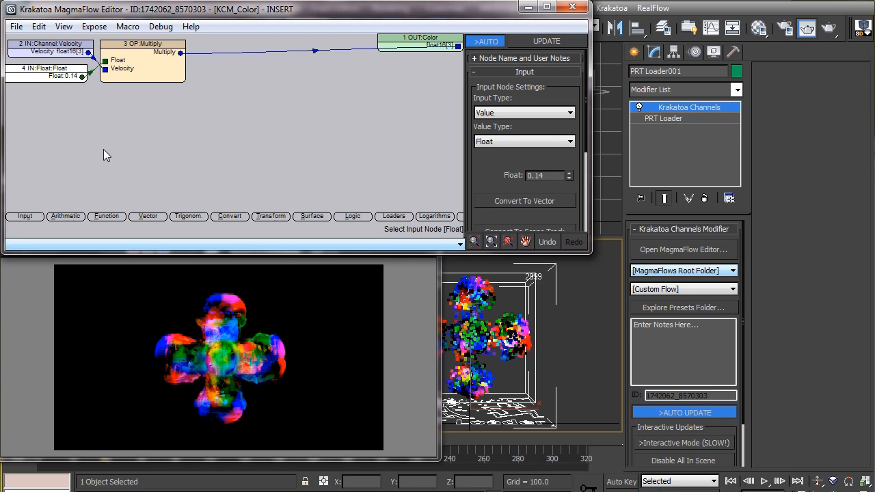
mouse_move(49, 192)
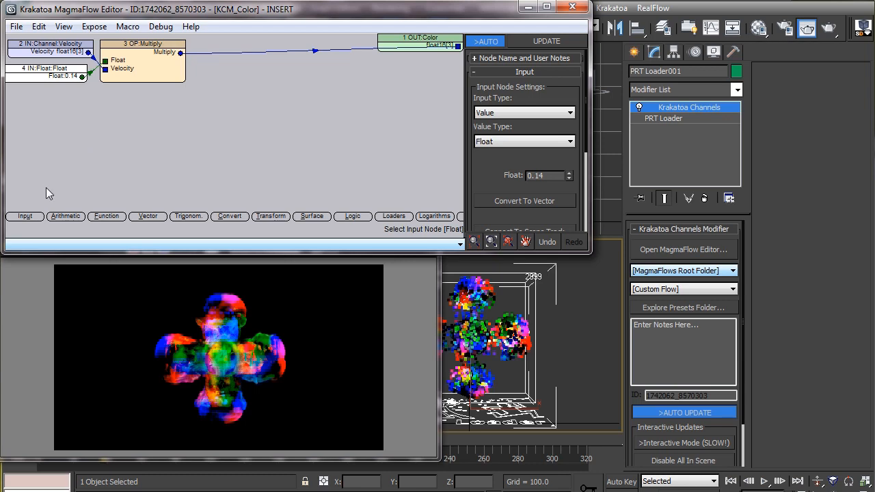
left_click(24, 216)
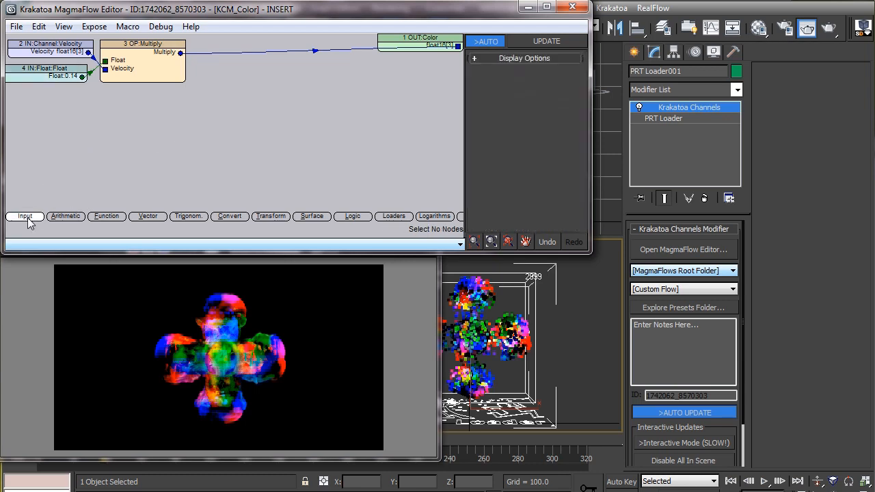
Add two Vector inputs coloured green (0.047, 1, 0) and red (1, 0, 0).
left_click(25, 216)
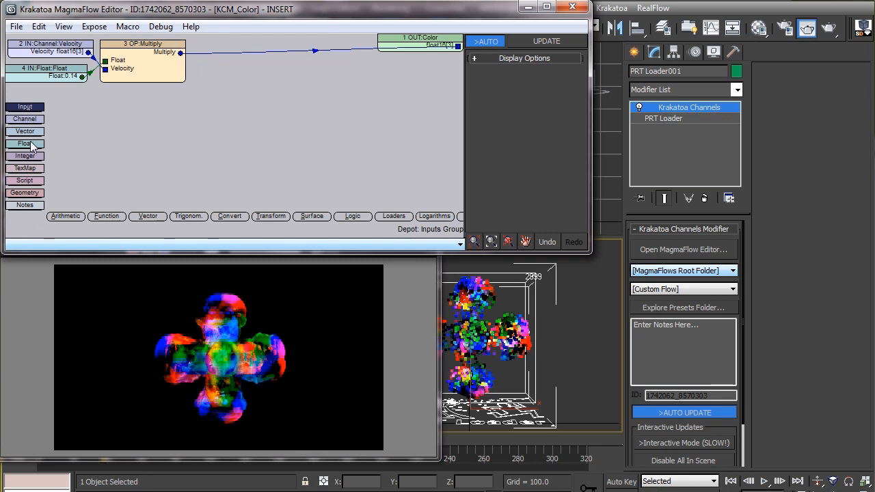
left_click(25, 131)
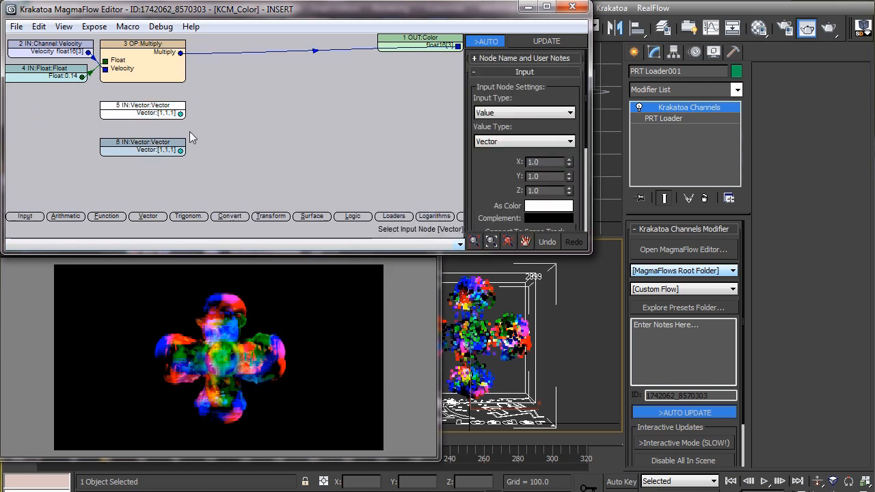
left_click(548, 205)
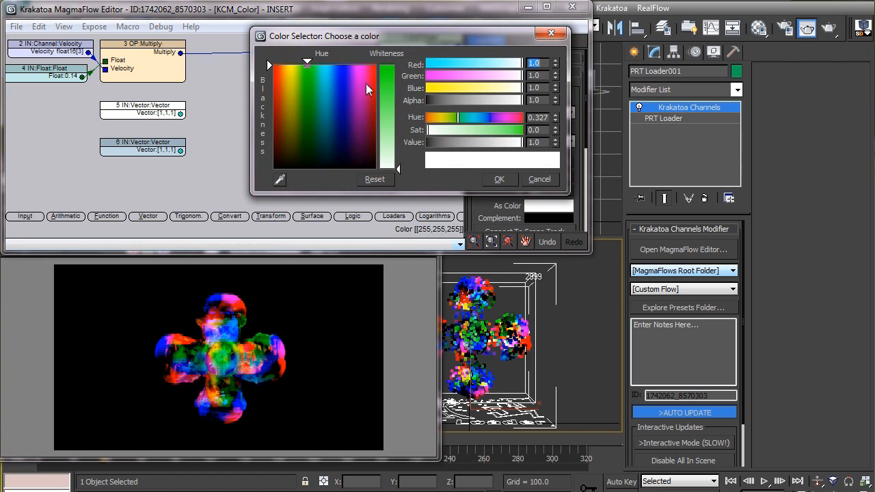
left_click(499, 179)
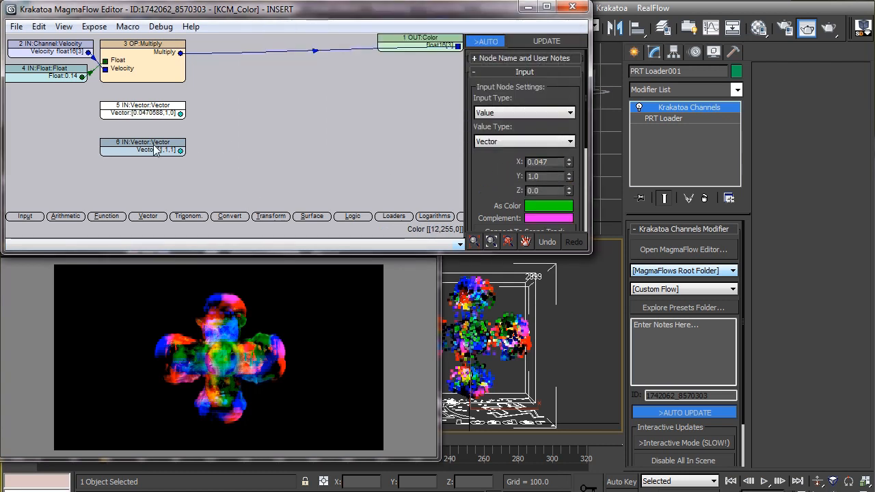
left_click(548, 205)
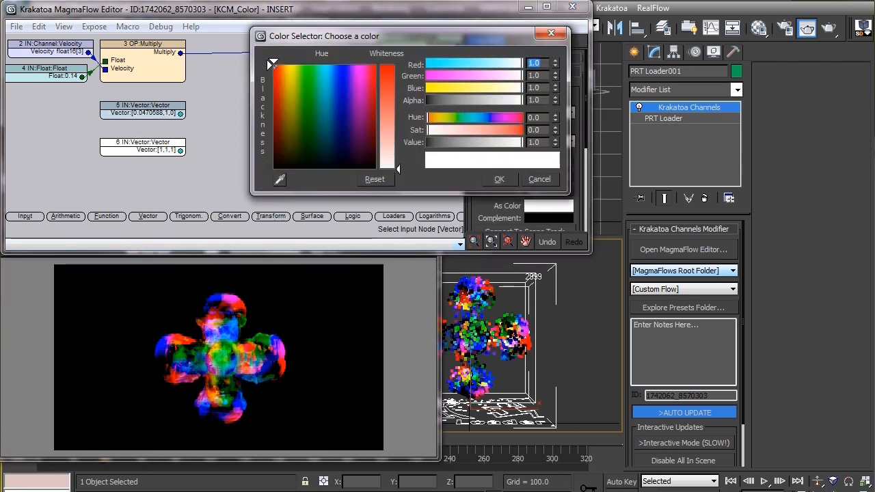
left_click(499, 178)
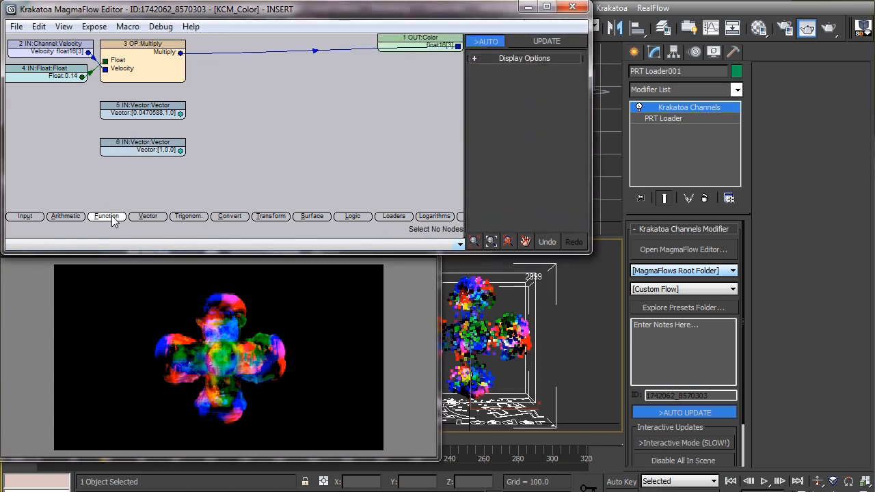
Blend the green and red vectors by velocity magnitude and connect Blend to OUT:Color.
left_click(107, 216)
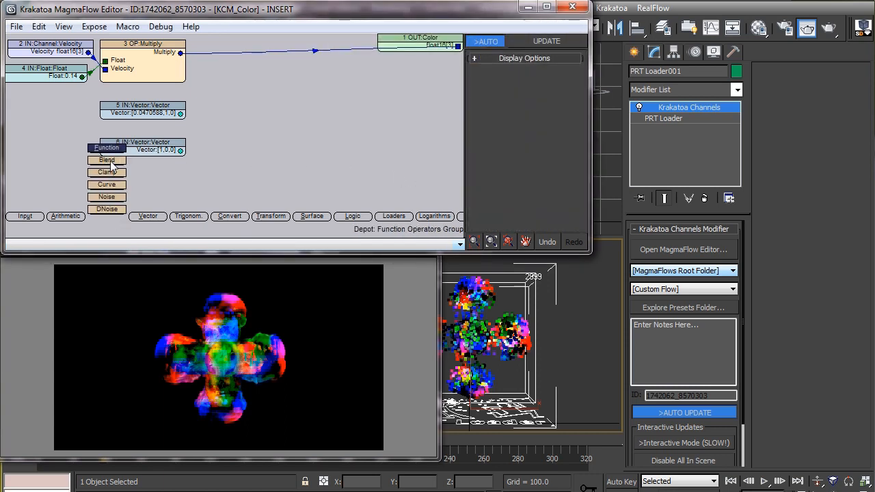
left_click(107, 159)
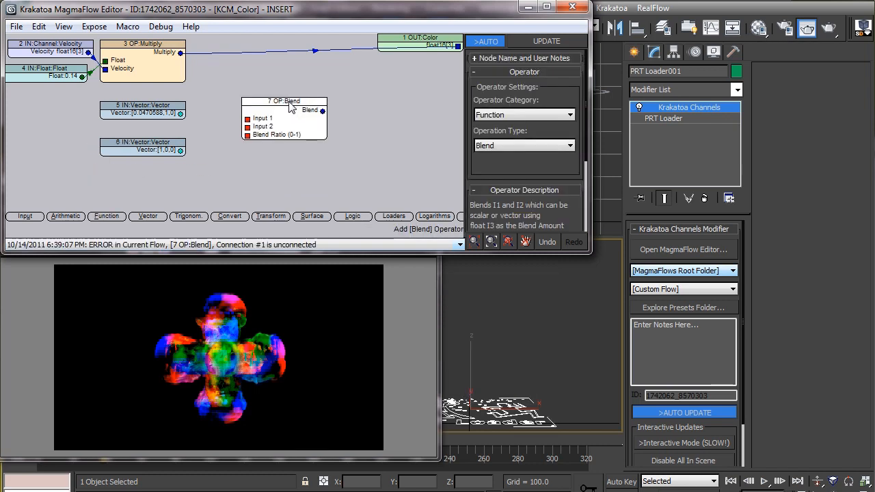
left_click_drag(284, 109, 271, 110)
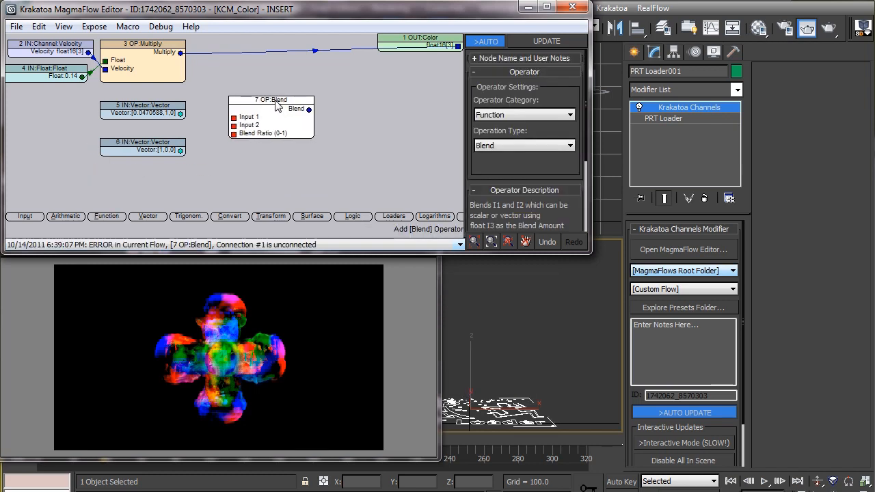
left_click_drag(271, 99, 328, 104)
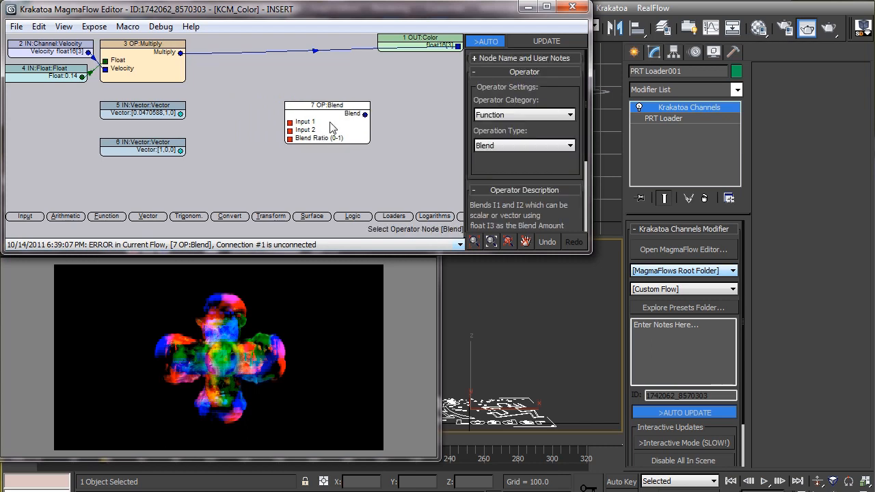
mouse_move(364, 180)
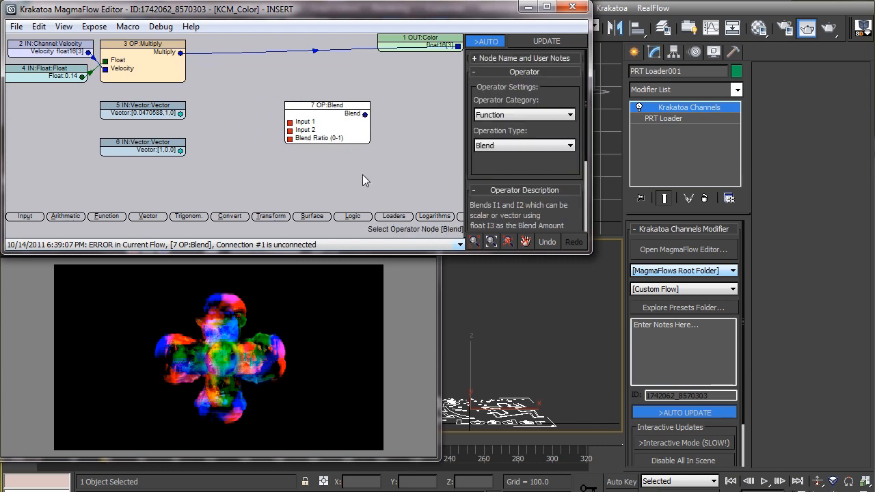
mouse_move(181, 117)
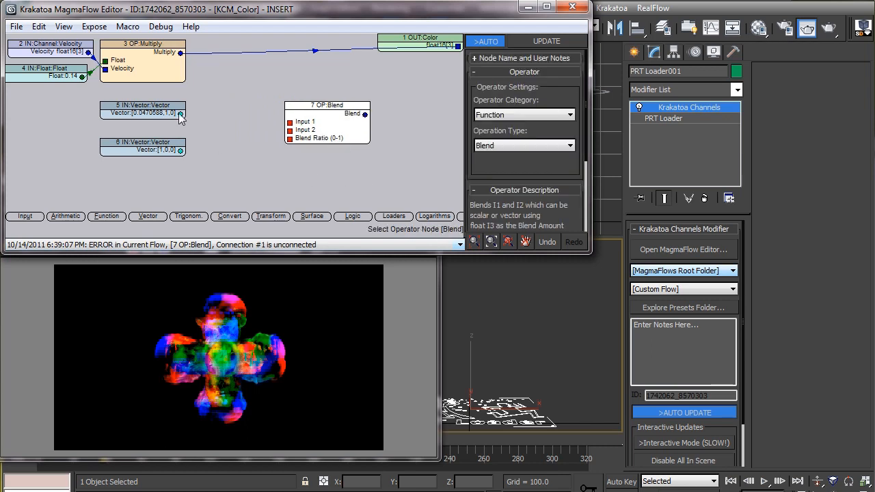
left_click_drag(181, 113, 289, 122)
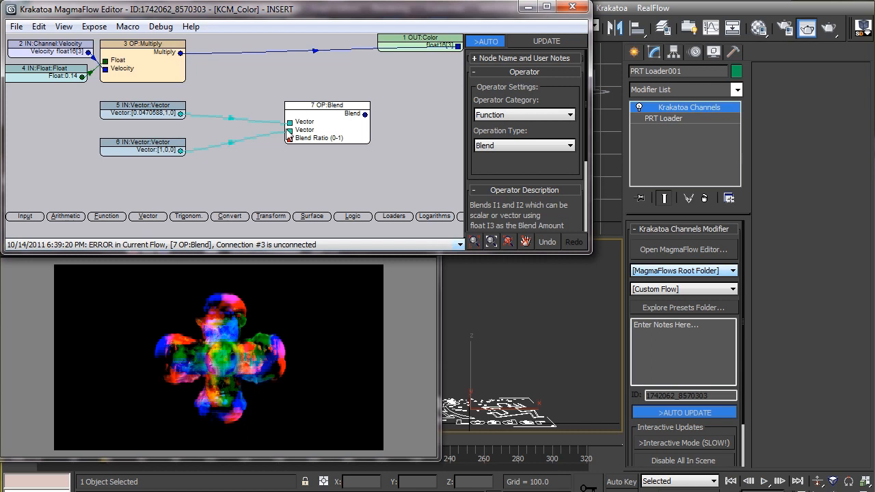
mouse_move(207, 84)
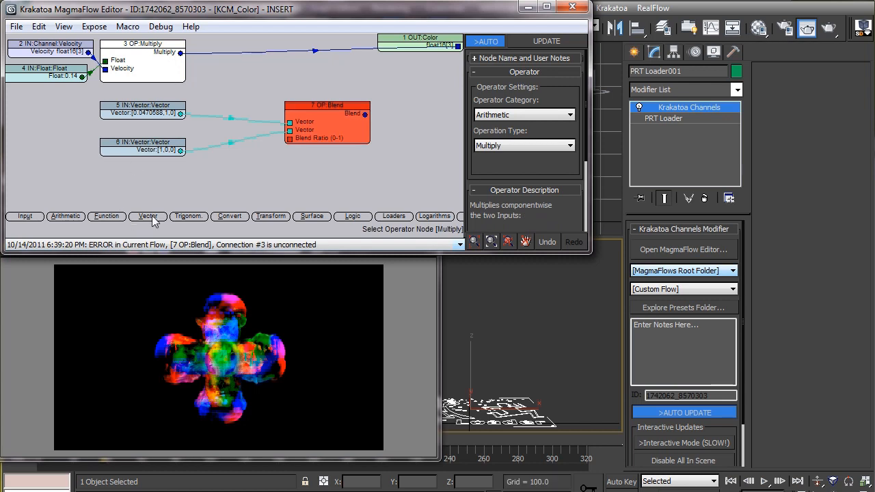
left_click(147, 216)
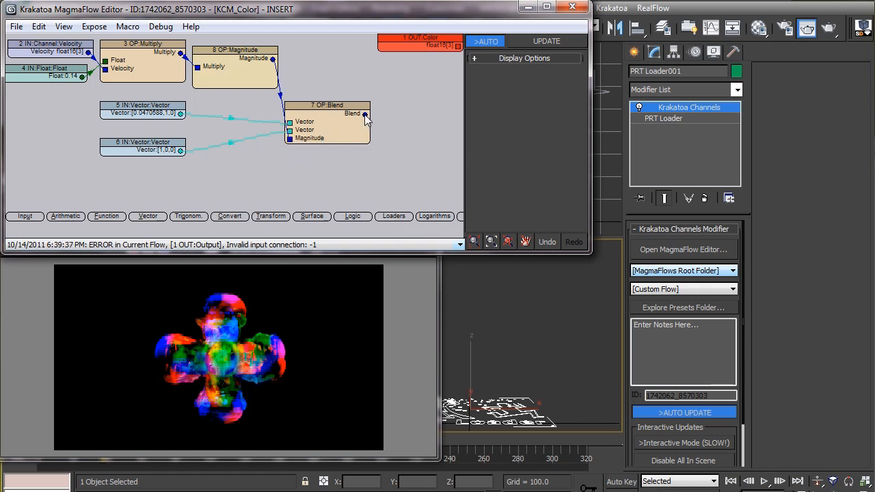
left_click_drag(365, 114, 456, 46)
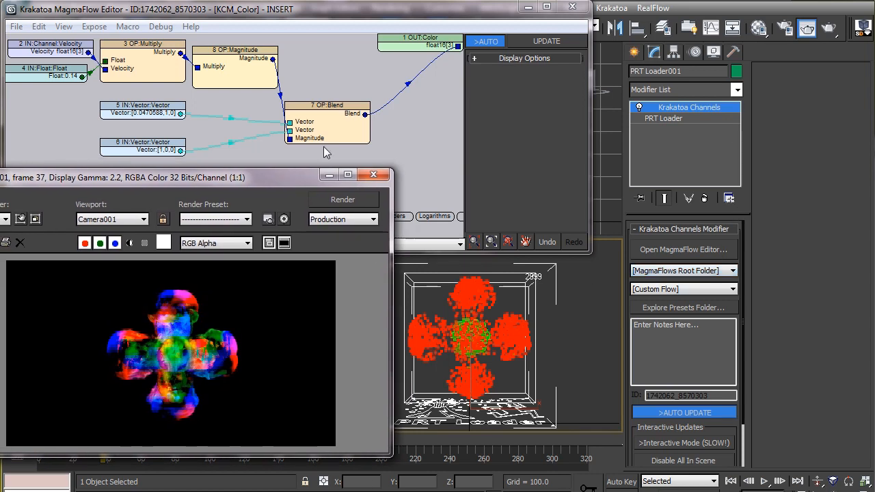
Preview the render, set the speed-scaling Float node to 0.04, and re-render.
left_click(342, 198)
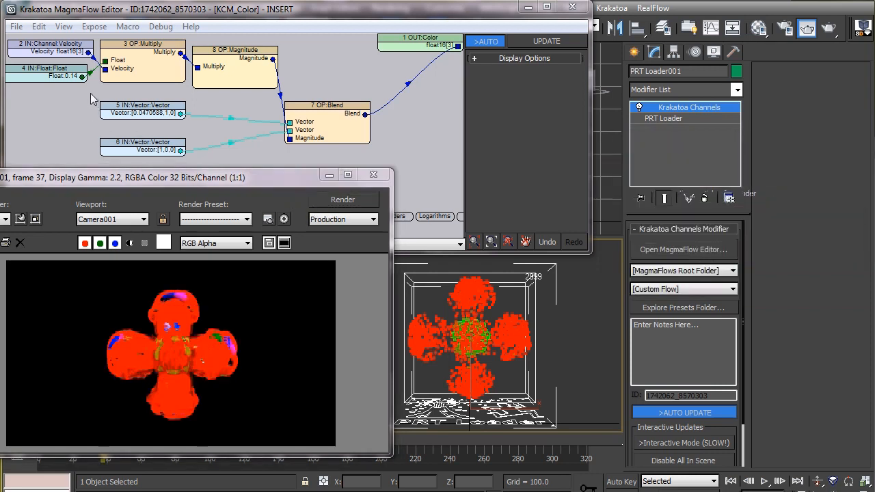
left_click(48, 71)
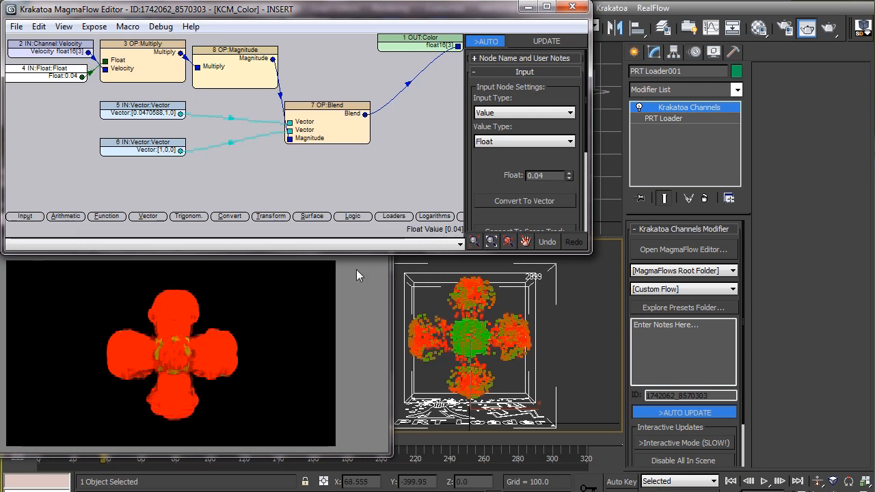
left_click(343, 200)
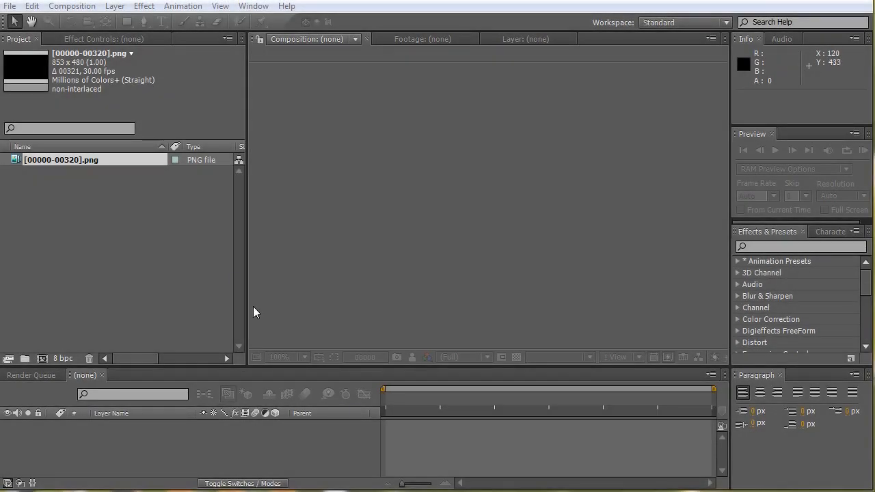
mouse_move(154, 224)
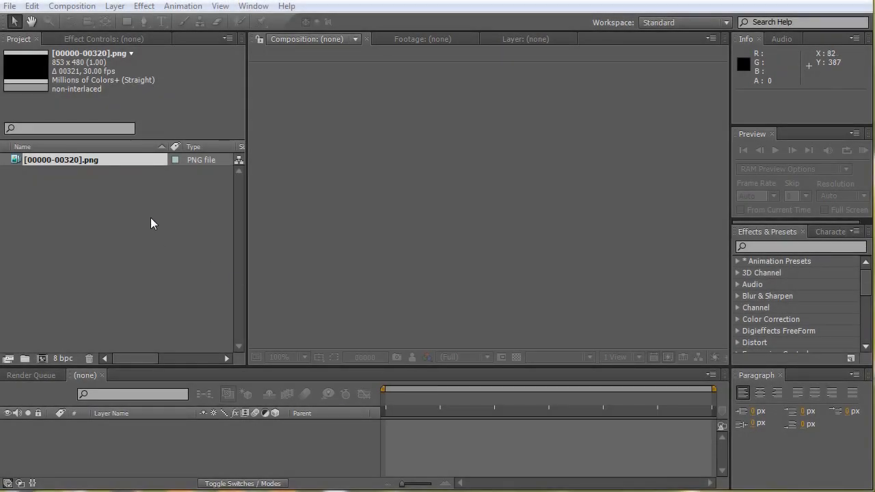
Reinterpret the PNG image sequence footage to assume 25 fps.
left_click(62, 159)
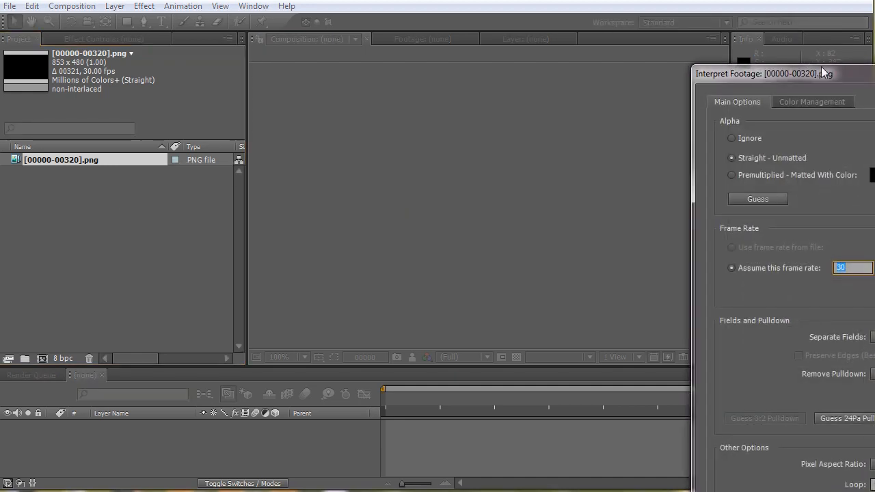
right_click(61, 159)
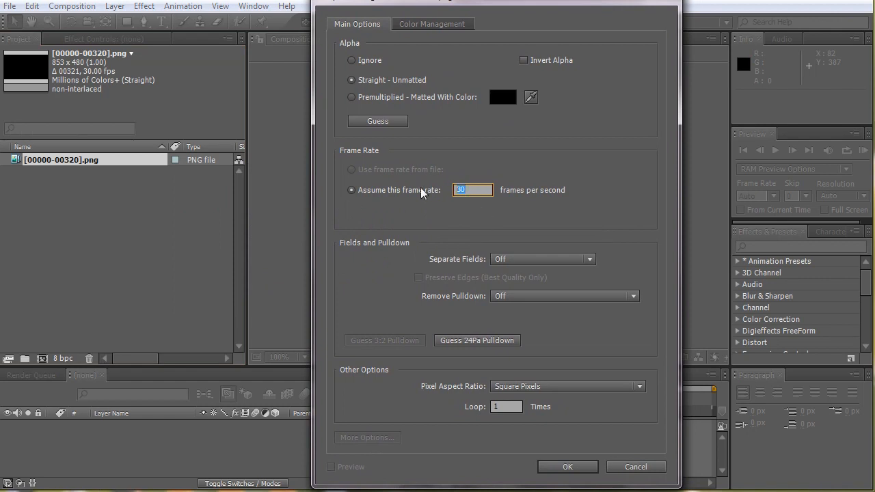
type("25")
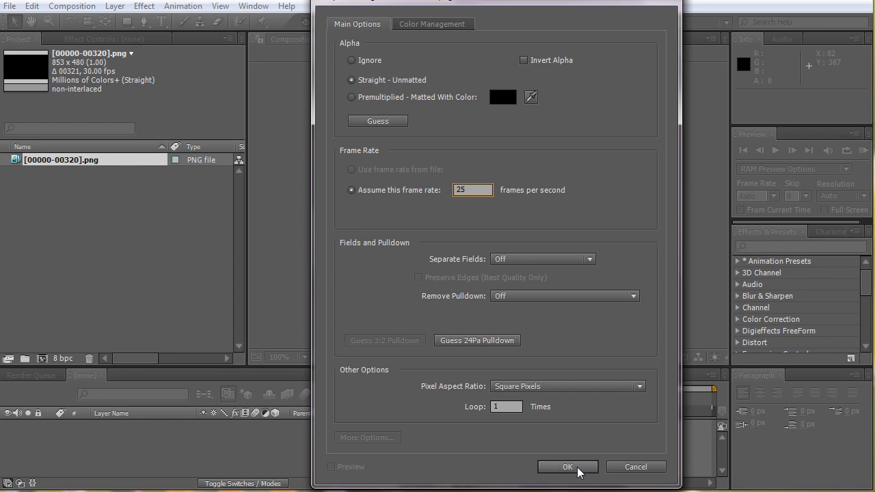
left_click(567, 467)
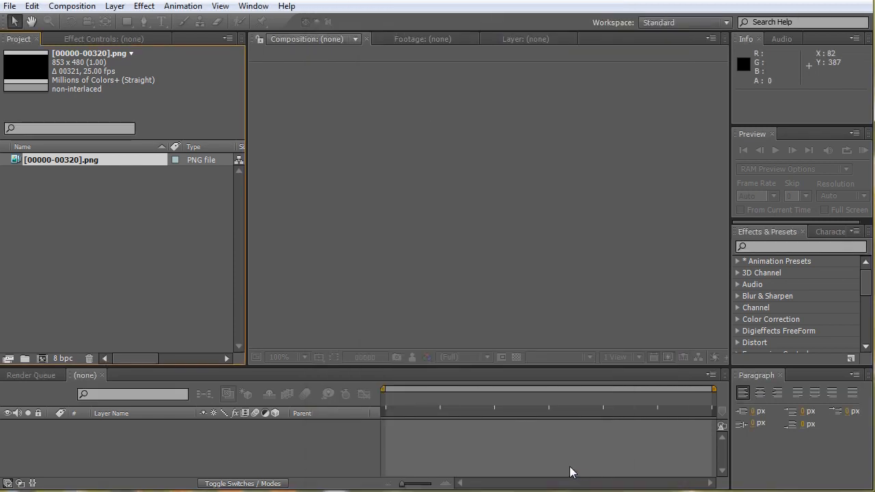
mouse_move(27, 164)
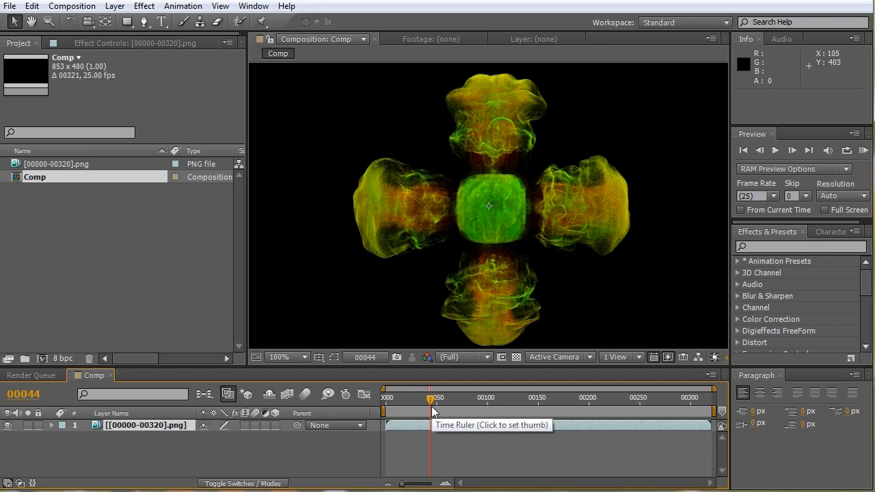
mouse_move(431, 410)
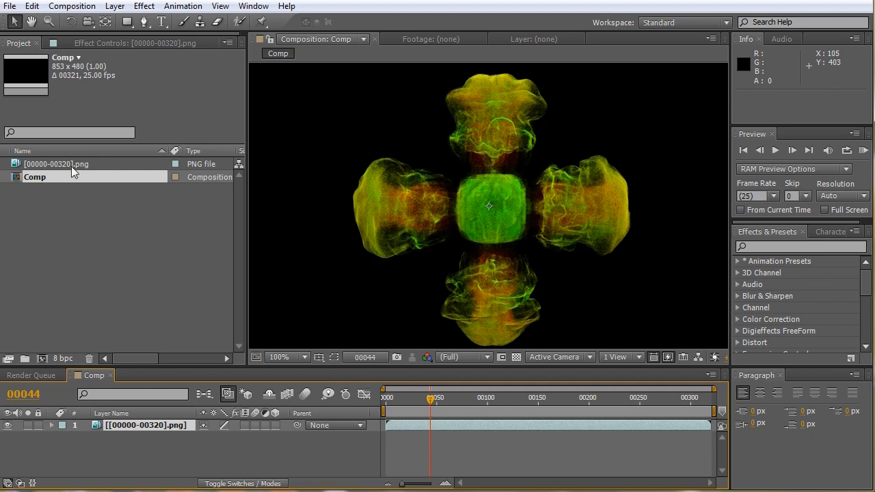
Interpret the PNG footage alpha as Premultiplied, matted with black, then view frame 48.
right_click(56, 163)
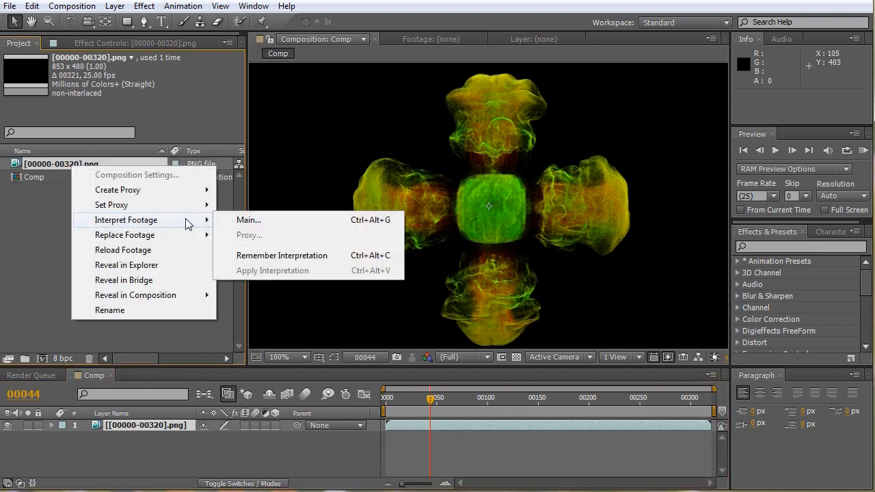
left_click(249, 219)
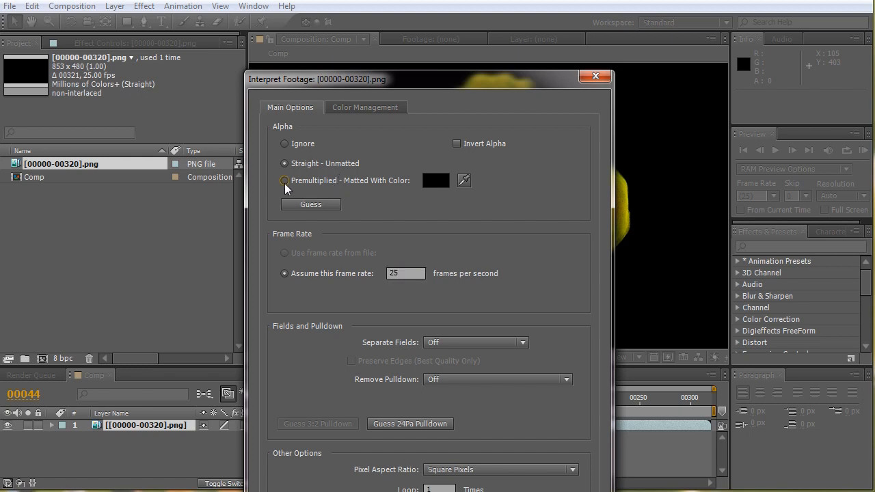
left_click(285, 180)
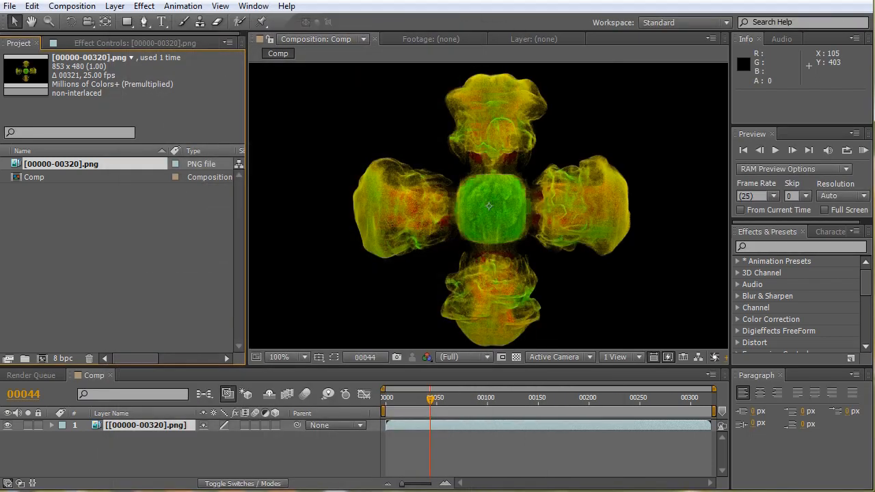
mouse_move(406, 467)
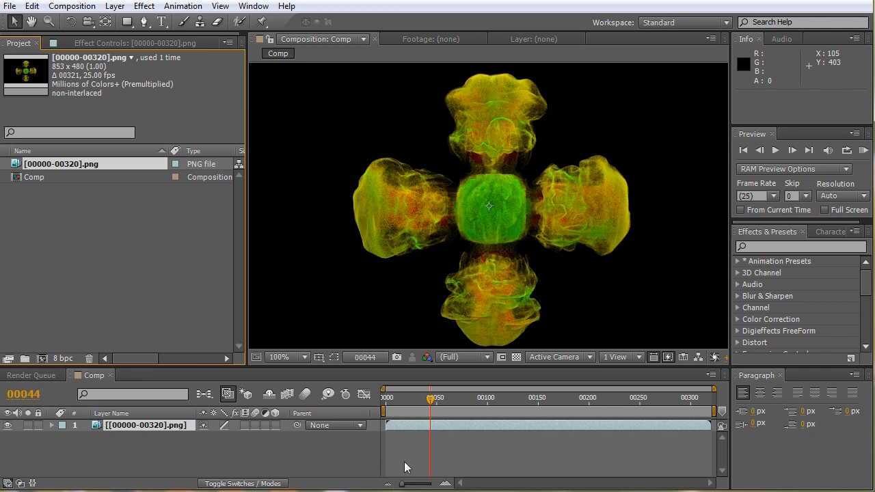
left_click_drag(430, 398, 408, 398)
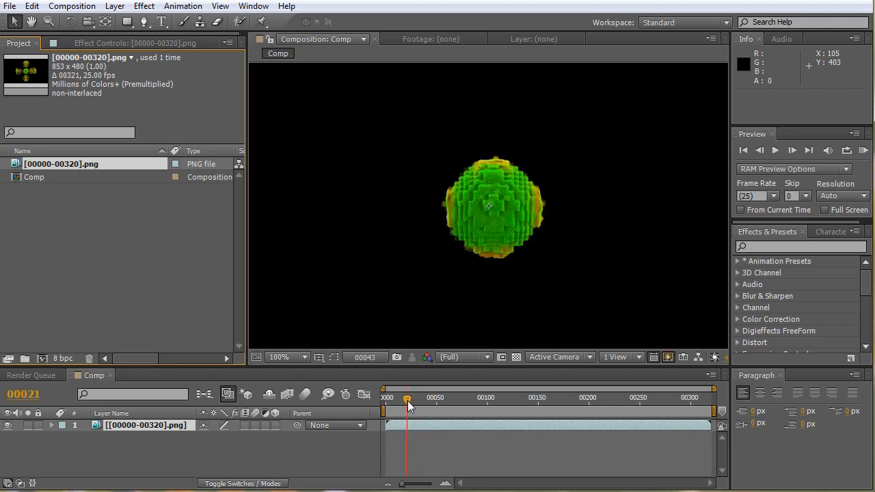
left_click_drag(406, 397, 429, 397)
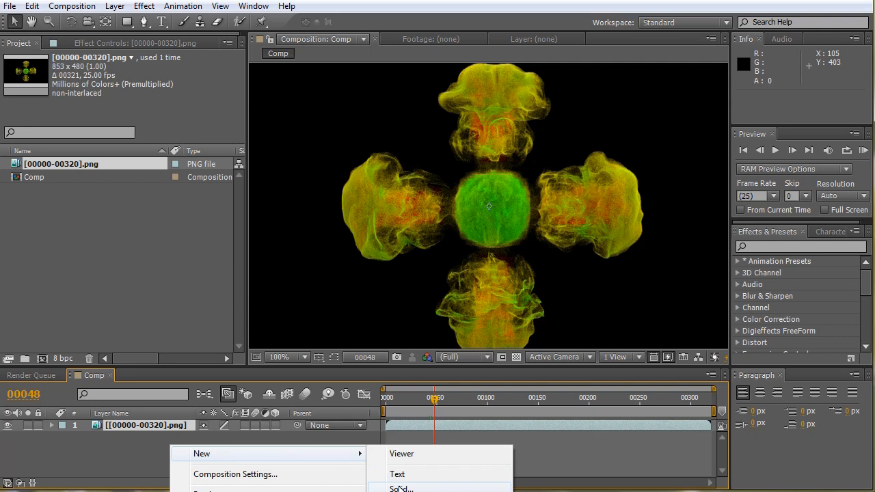
Add a Medium Gray-Purple solid layer with default settings beneath the particles.
left_click(402, 488)
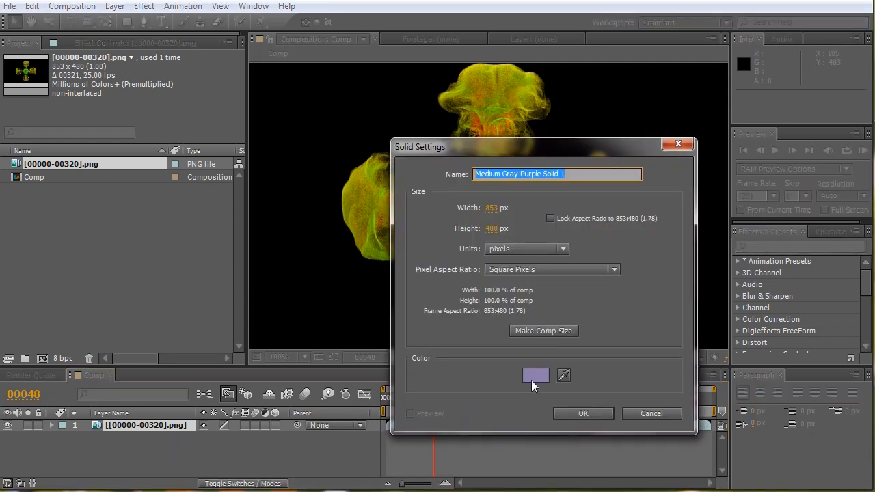
left_click(535, 375)
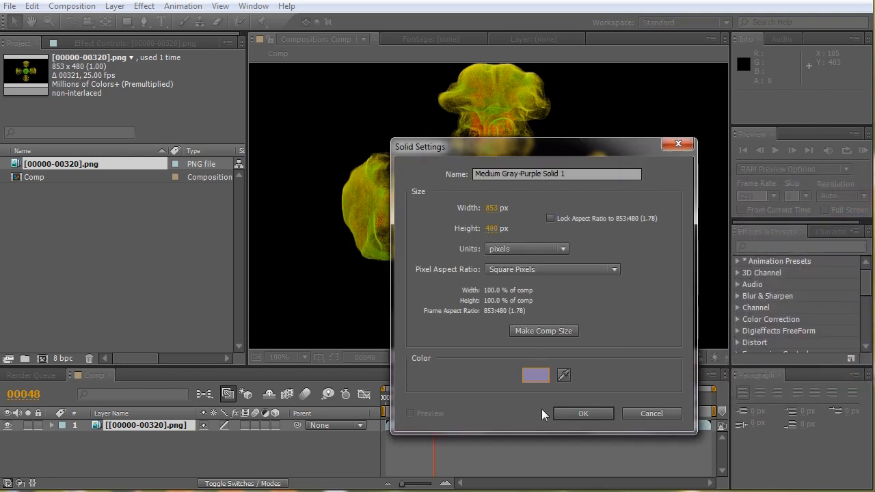
left_click(582, 413)
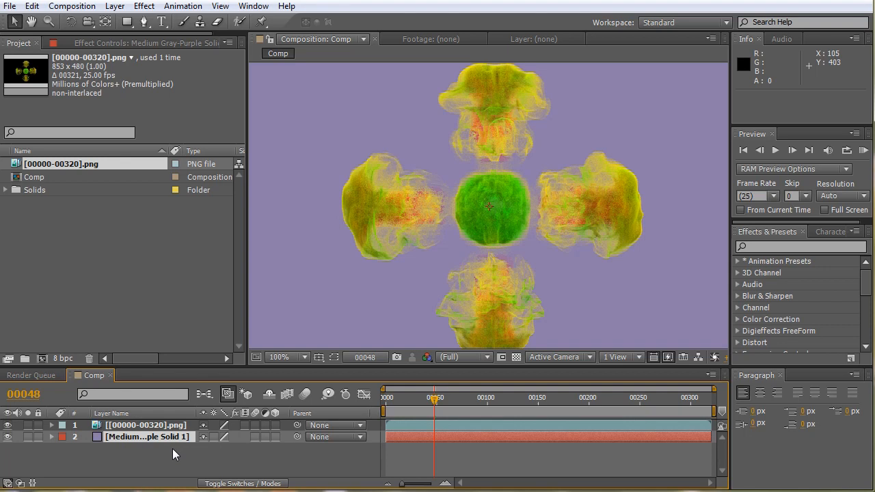
Reinterpret the particle footage alpha as Straight - Unmatted.
right_click(61, 163)
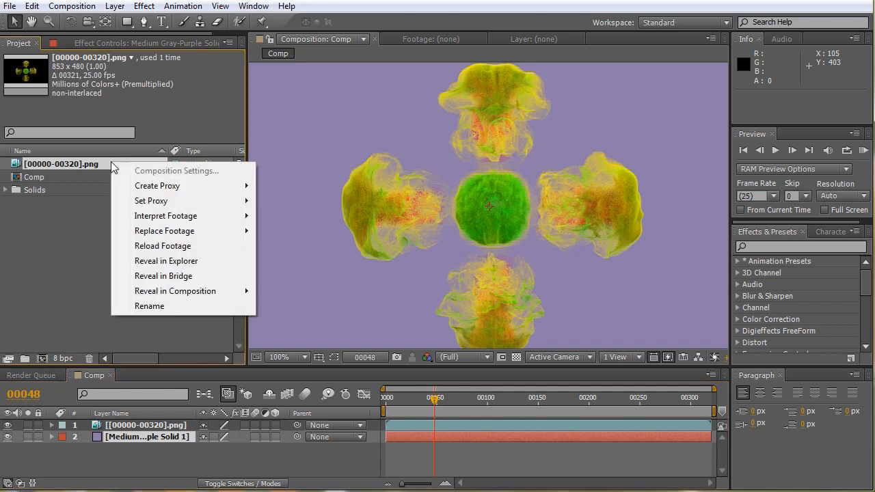
left_click(166, 215)
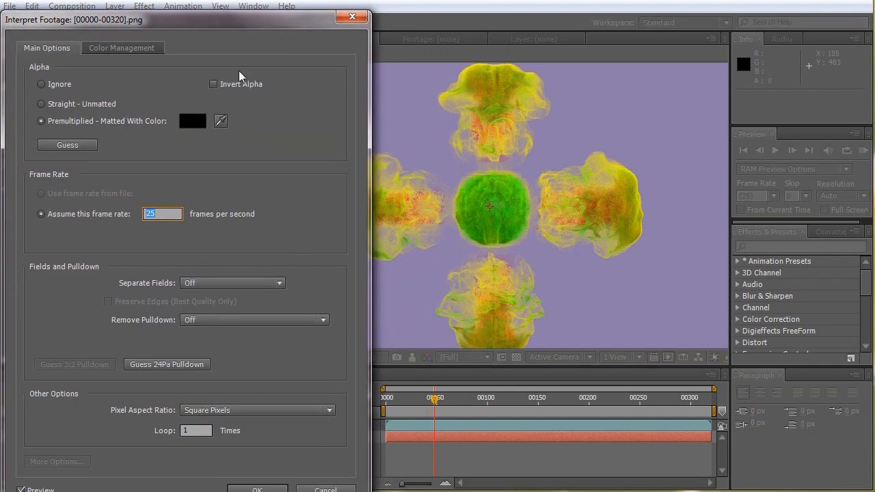
left_click(41, 104)
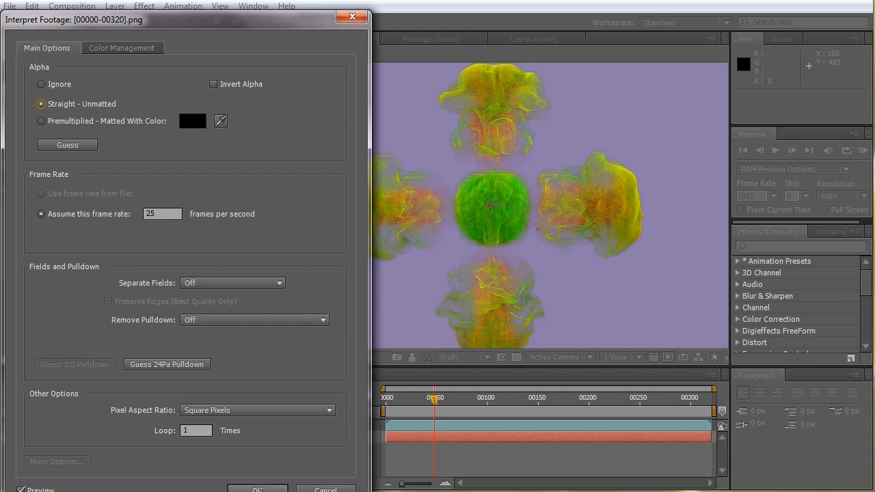
left_click(257, 489)
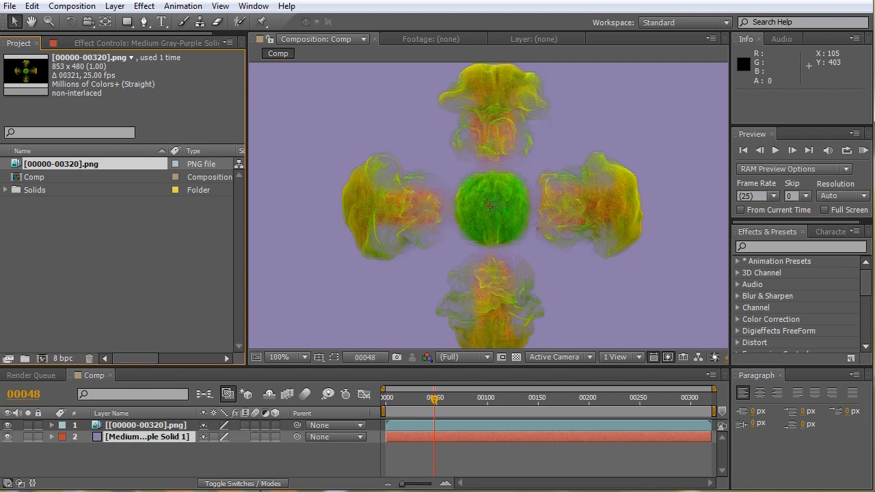
mouse_move(260, 488)
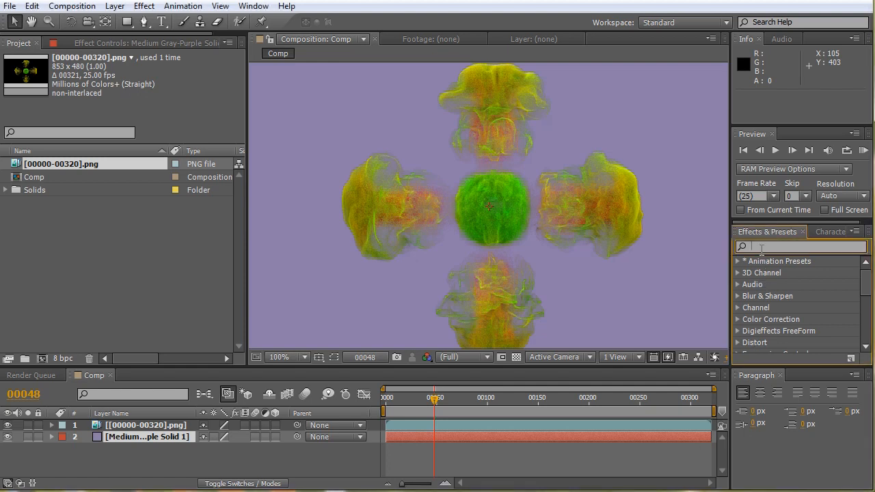
Search Effects & Presets for the Levels effect.
type("level")
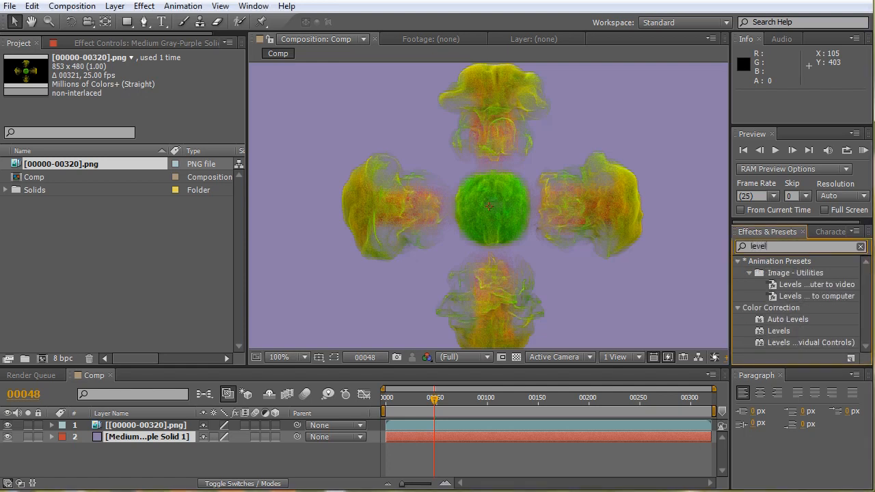
left_click(859, 246)
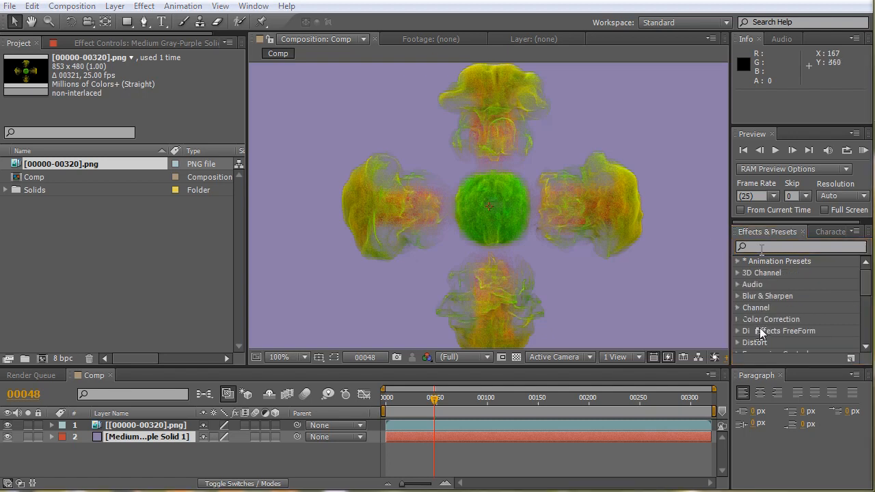
type("levels")
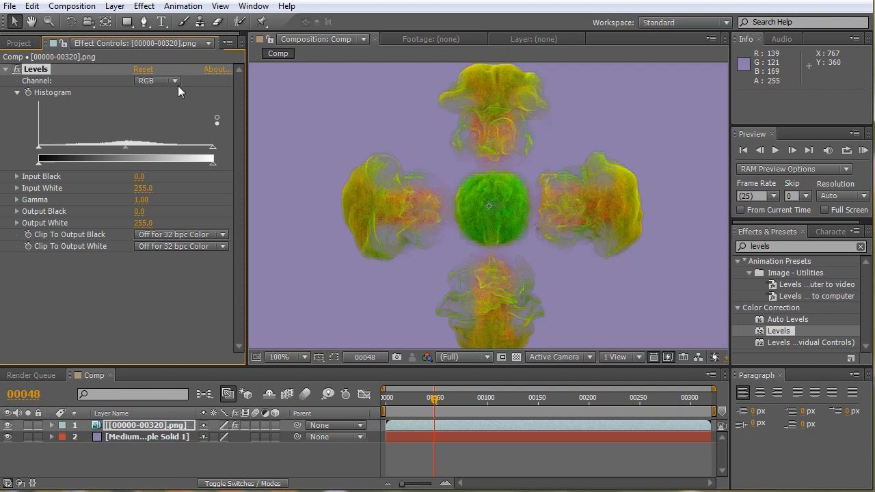
Set the Levels channel to Alpha and its Input White to 82.
left_click(157, 81)
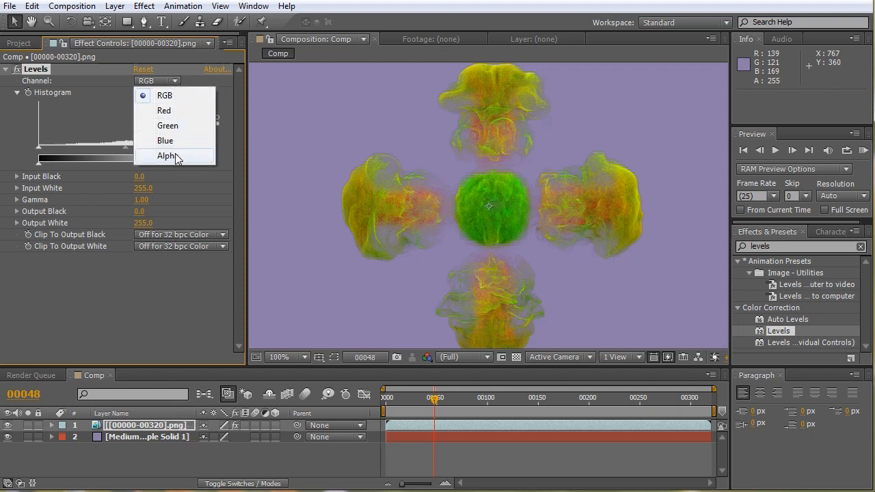
left_click(166, 156)
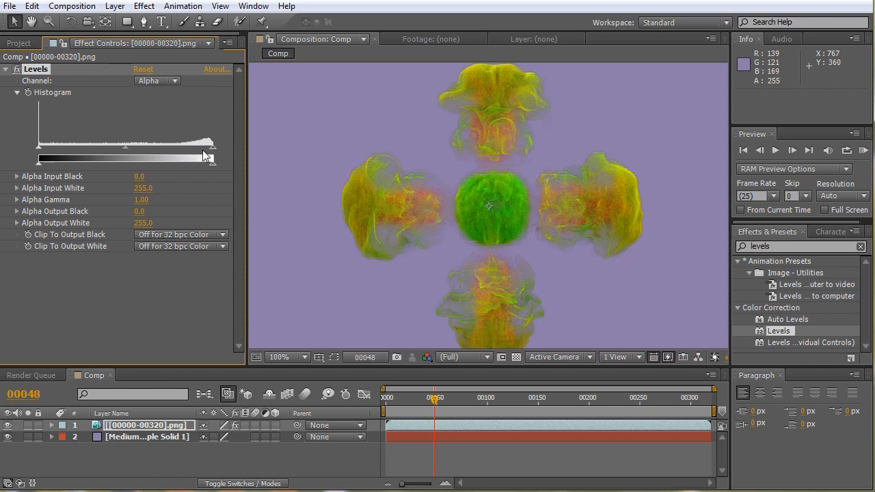
left_click_drag(212, 156, 207, 156)
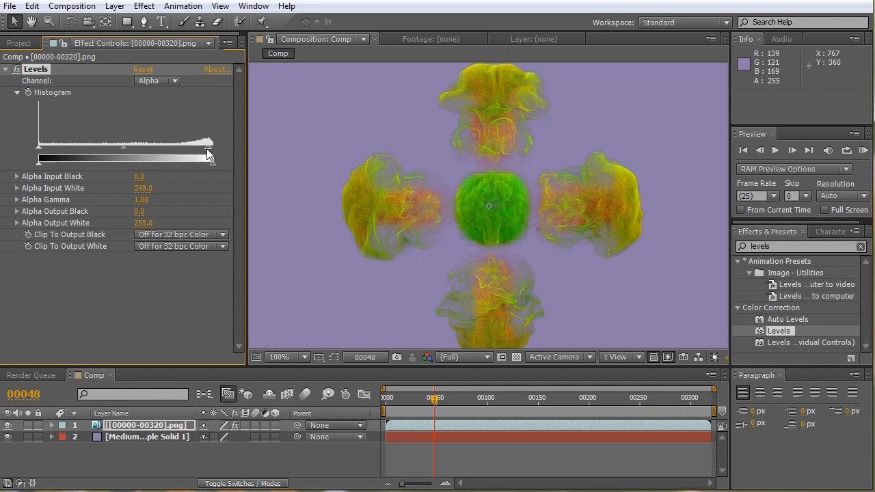
left_click_drag(209, 152, 144, 152)
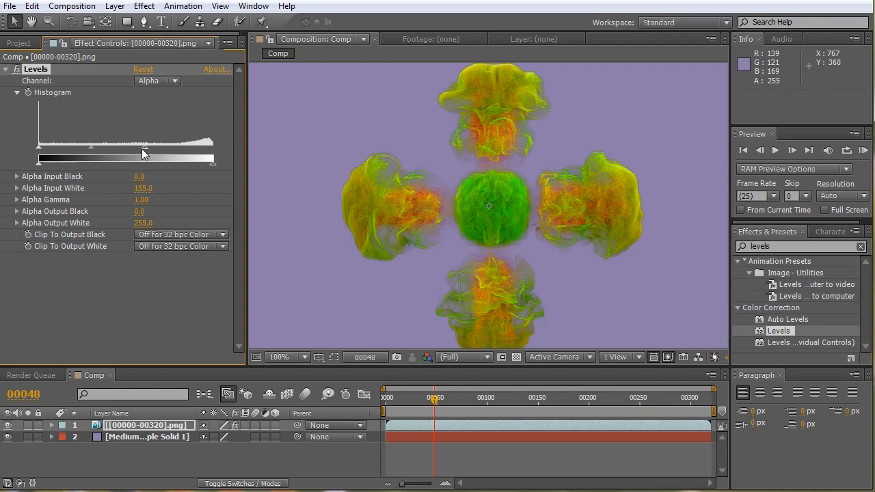
left_click_drag(144, 146, 109, 146)
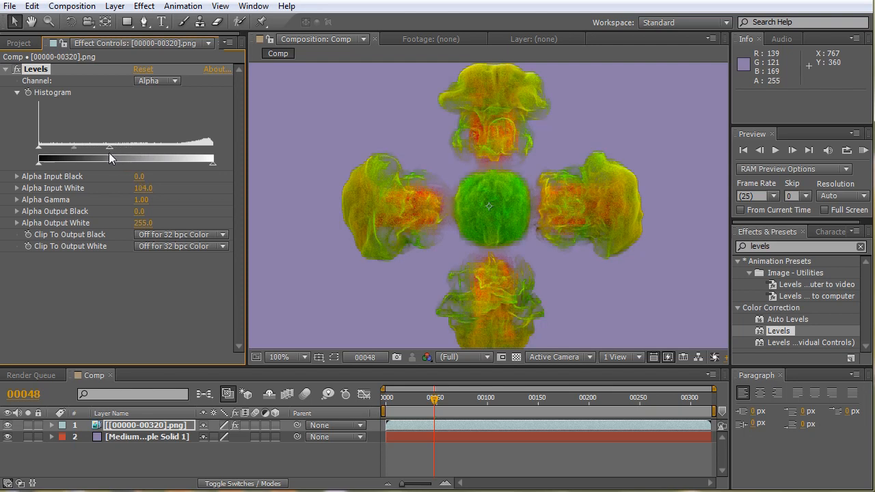
left_click_drag(109, 158, 98, 158)
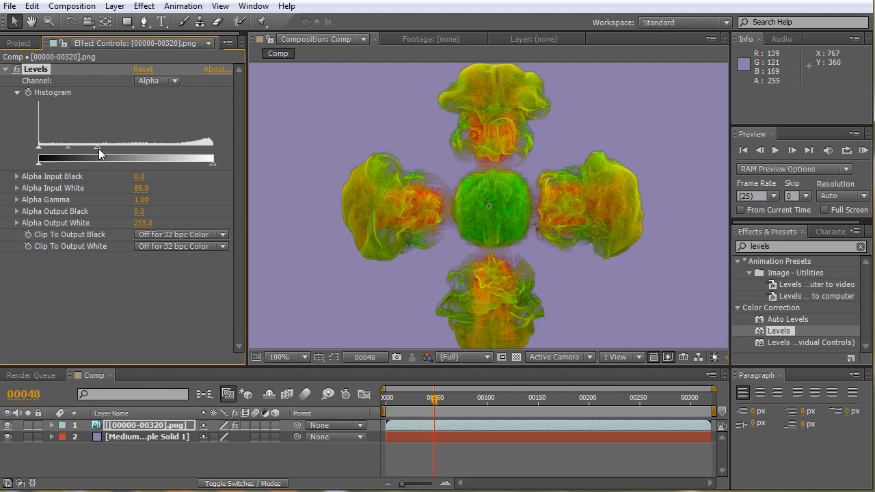
left_click_drag(99, 155, 67, 161)
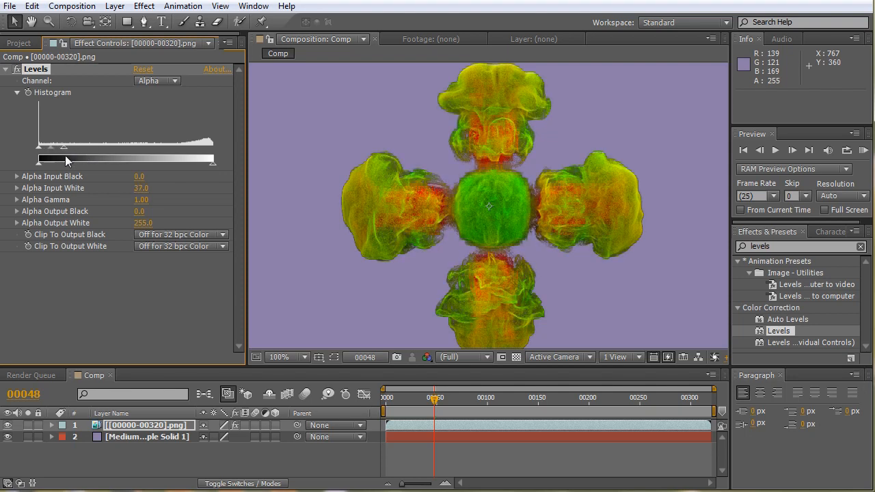
left_click_drag(63, 147, 93, 147)
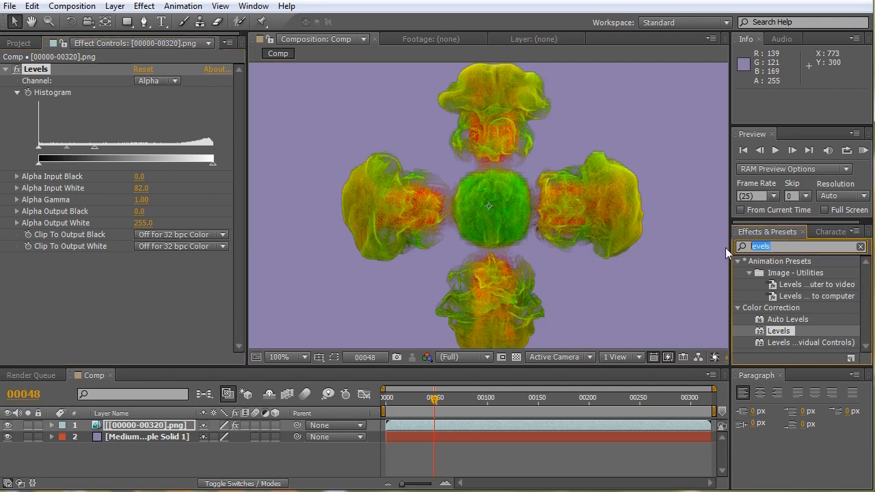
Apply Remove Color Matting to the particles and pick a dark reddish background colour.
type("remo")
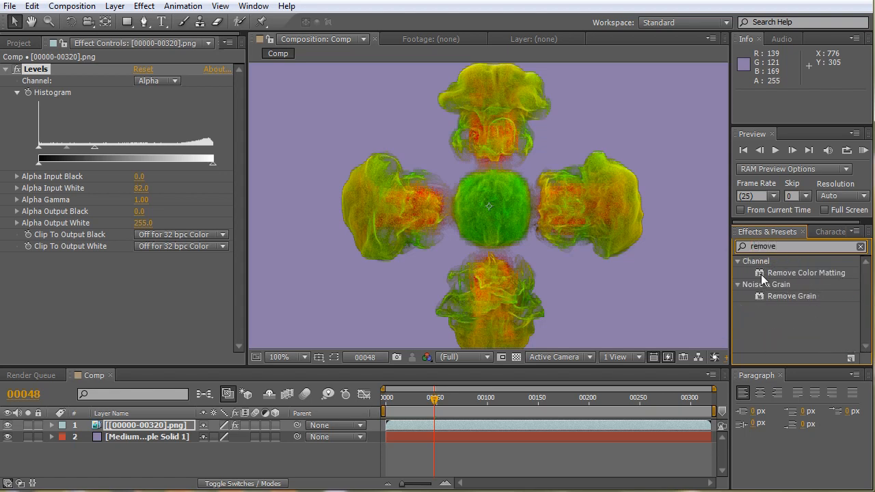
double_click(806, 272)
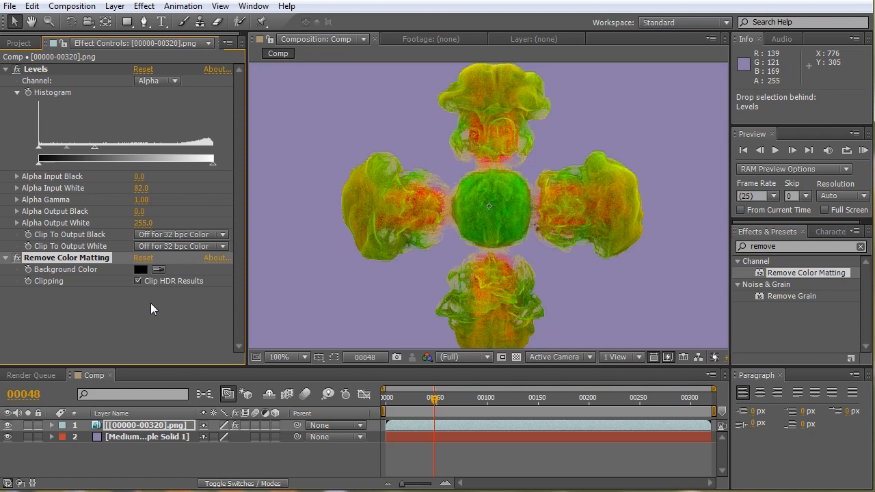
left_click(141, 269)
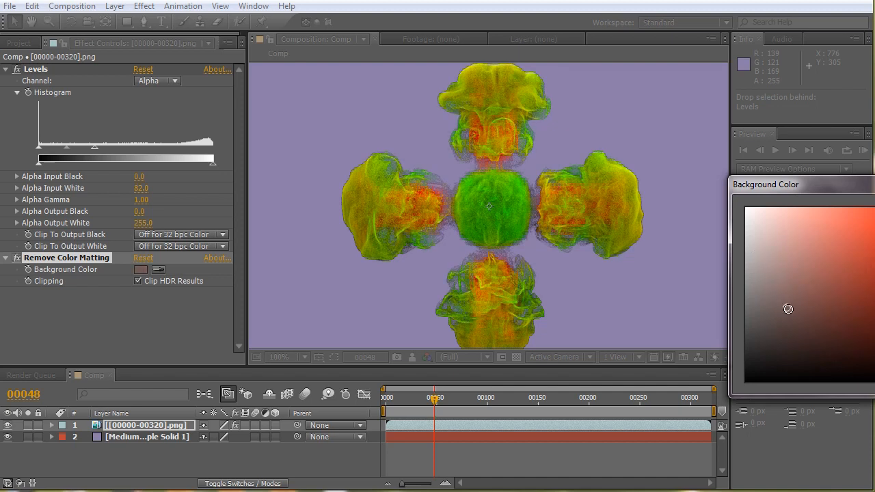
left_click_drag(787, 309, 809, 329)
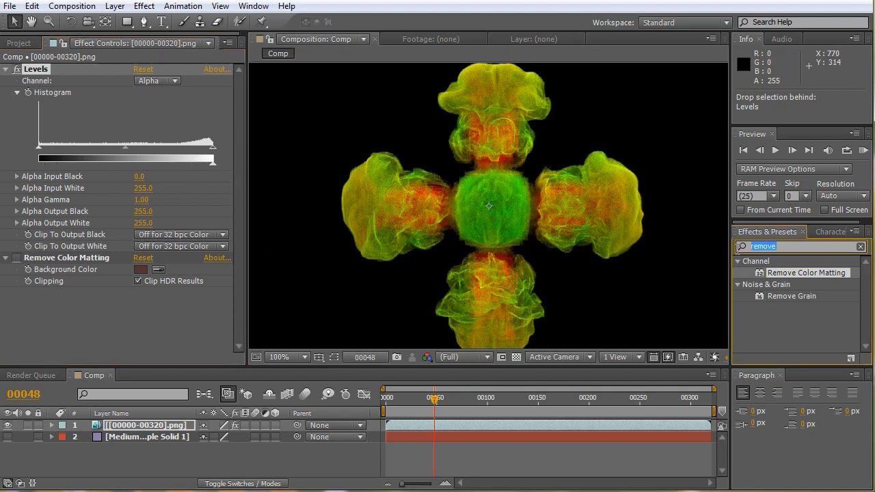
Apply Lens Flare and place its centre near the top-right corner (811.2, 46.0).
type("lens")
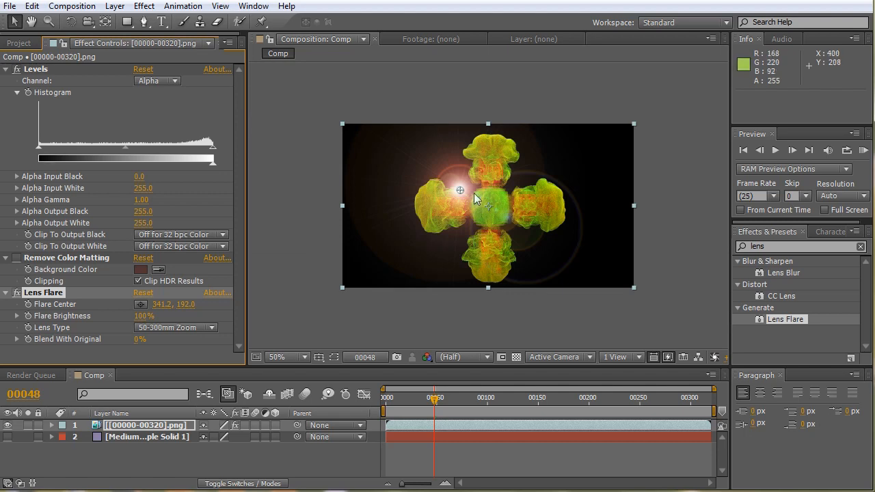
left_click_drag(460, 190, 621, 140)
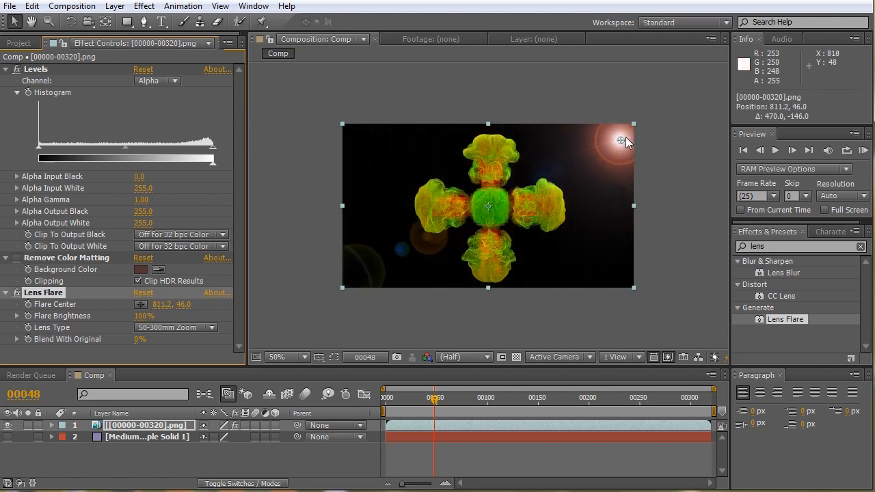